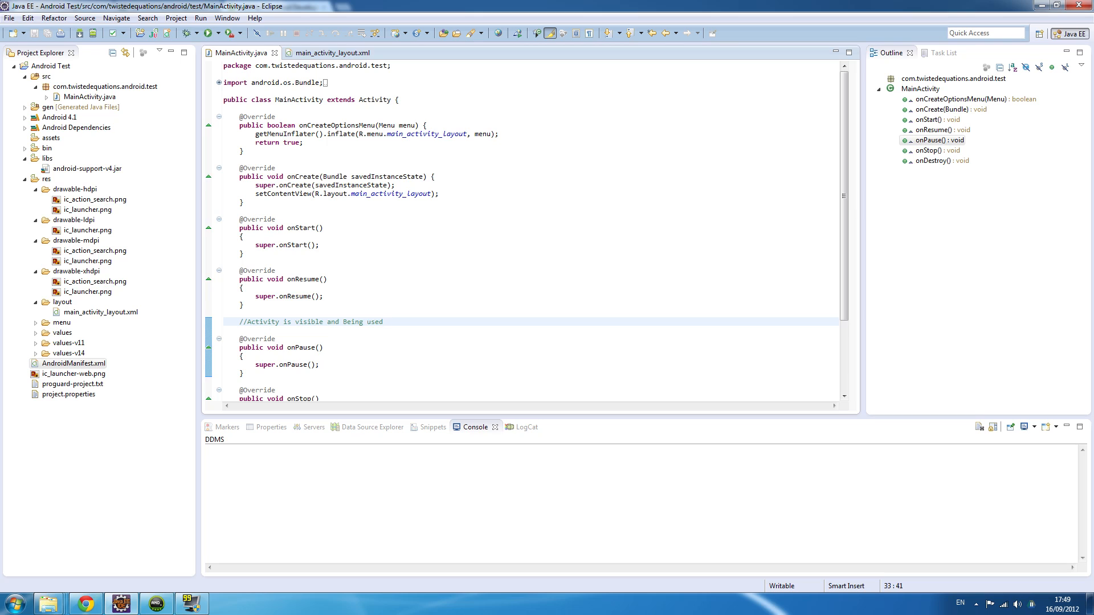
Launch the MainActivity app from the emulator's app list so it shows 'Hello world!'
{"action": "left_click", "coordinate": [383, 321]}
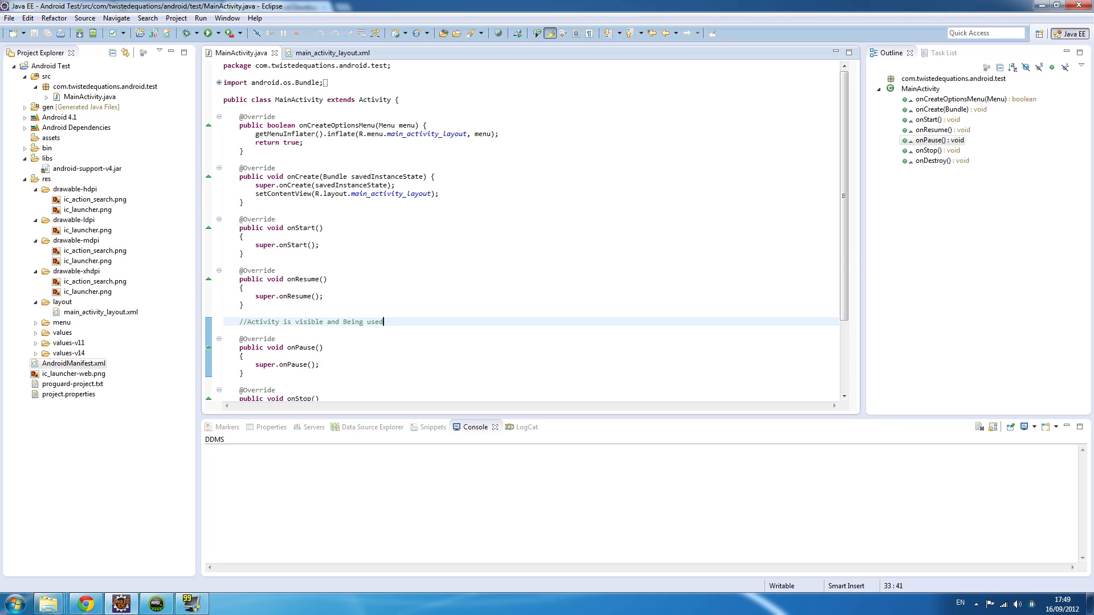
{"action": "mouse_move", "coordinate": [382, 321]}
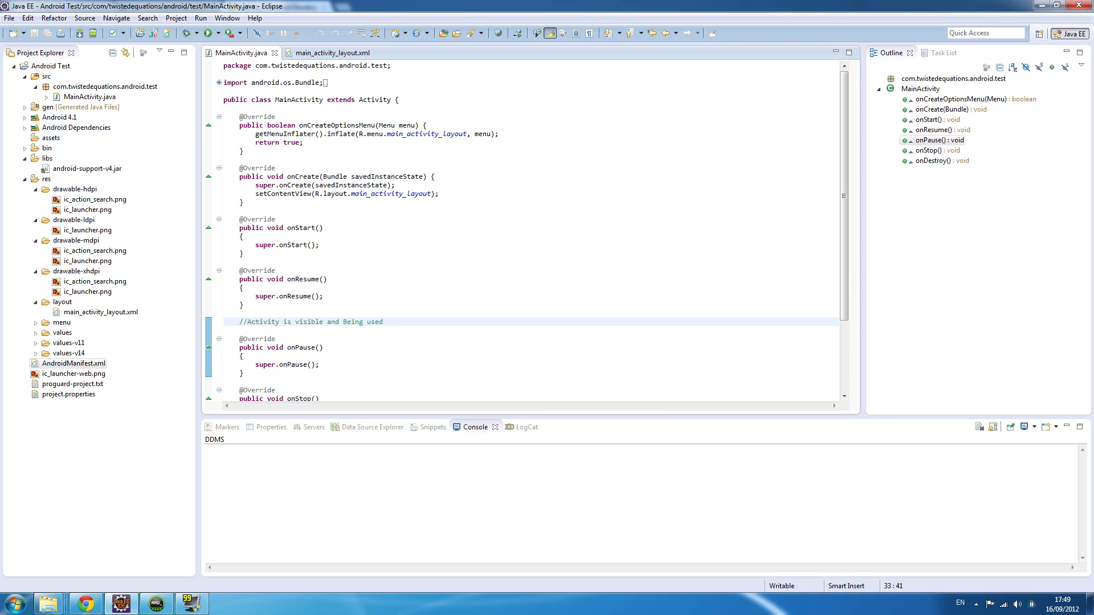
{"action": "left_click", "coordinate": [382, 322]}
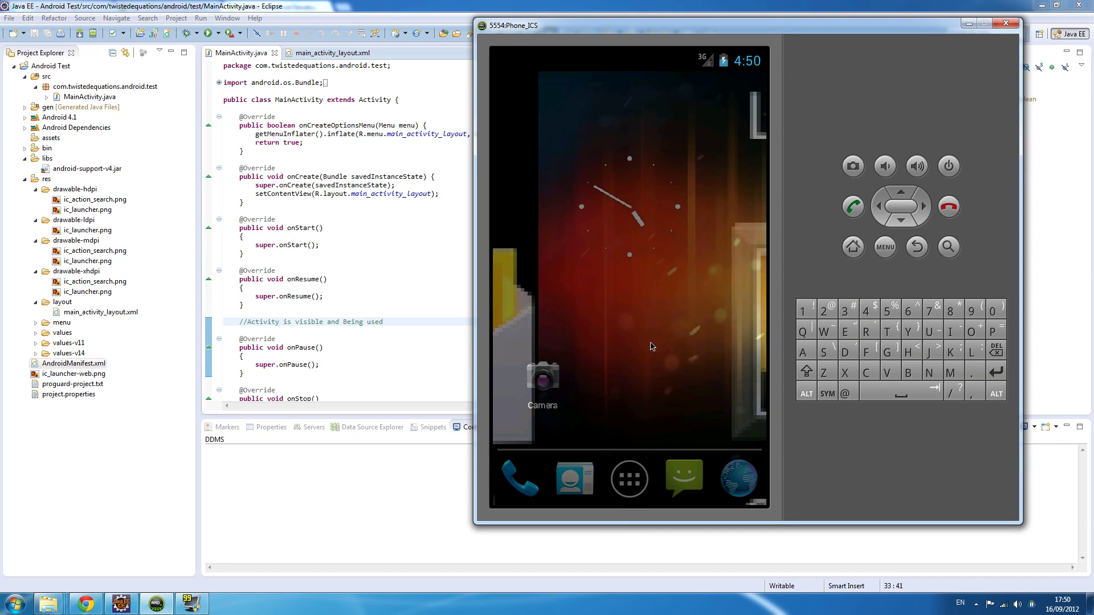
{"action": "left_click", "coordinate": [629, 479]}
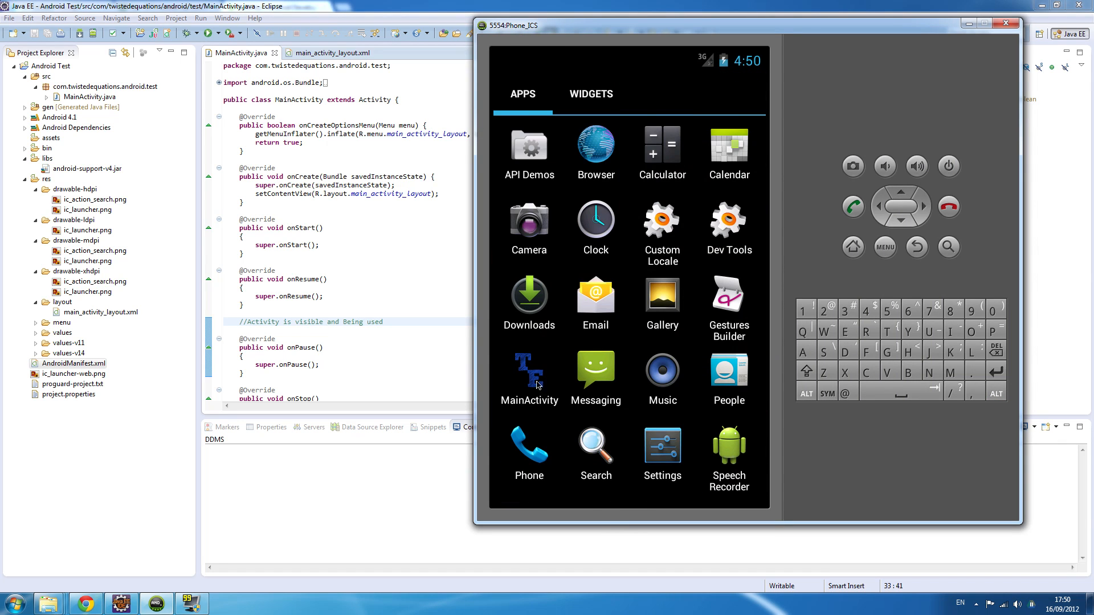
{"action": "left_click", "coordinate": [529, 370]}
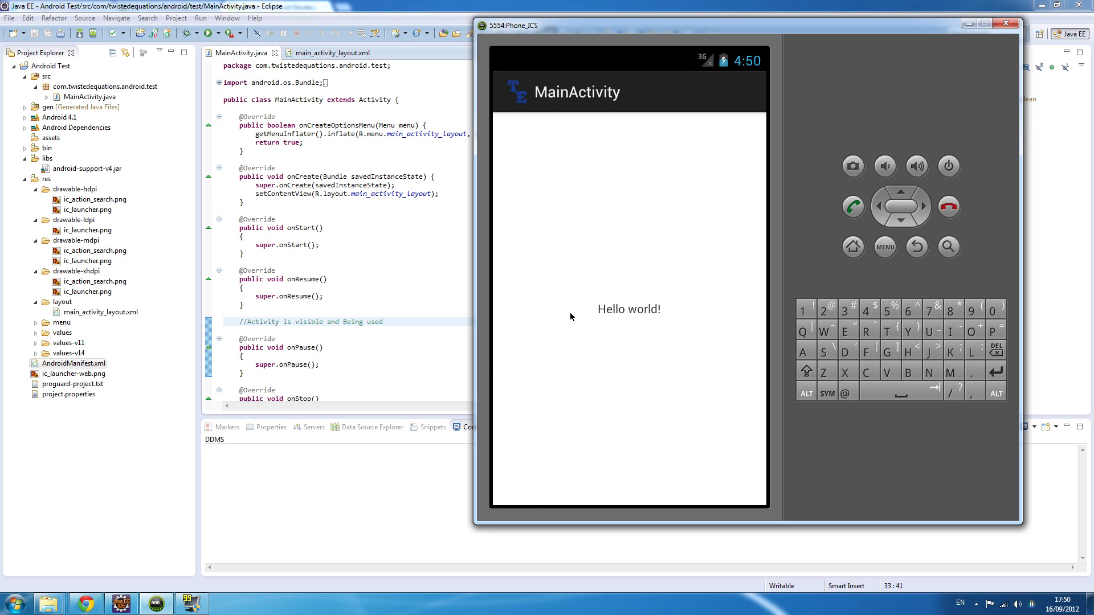
{"action": "mouse_move", "coordinate": [571, 238]}
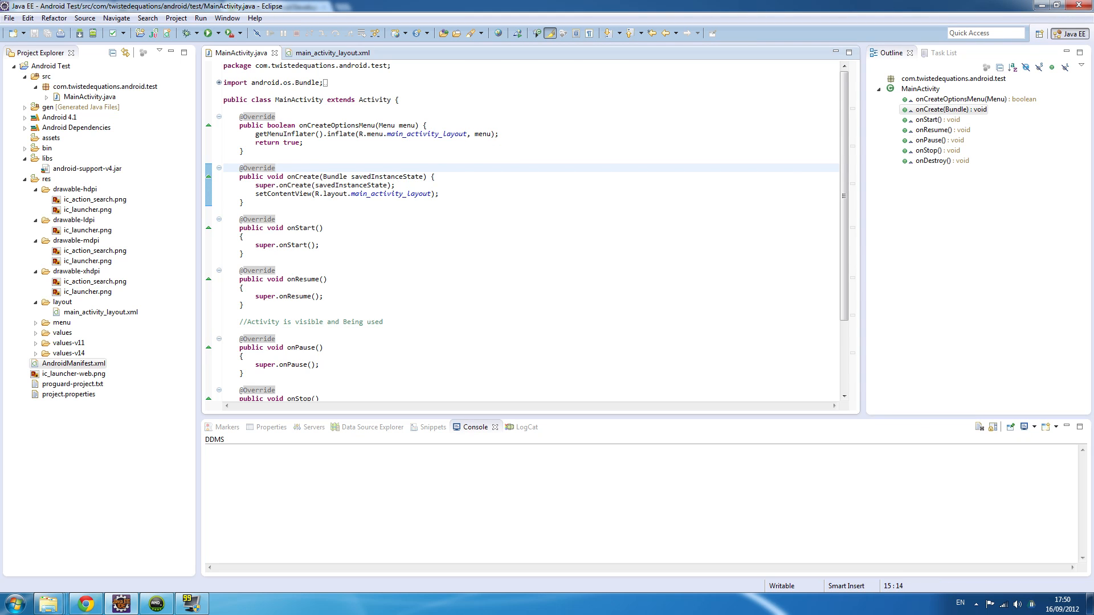
{"action": "left_click", "coordinate": [290, 99]}
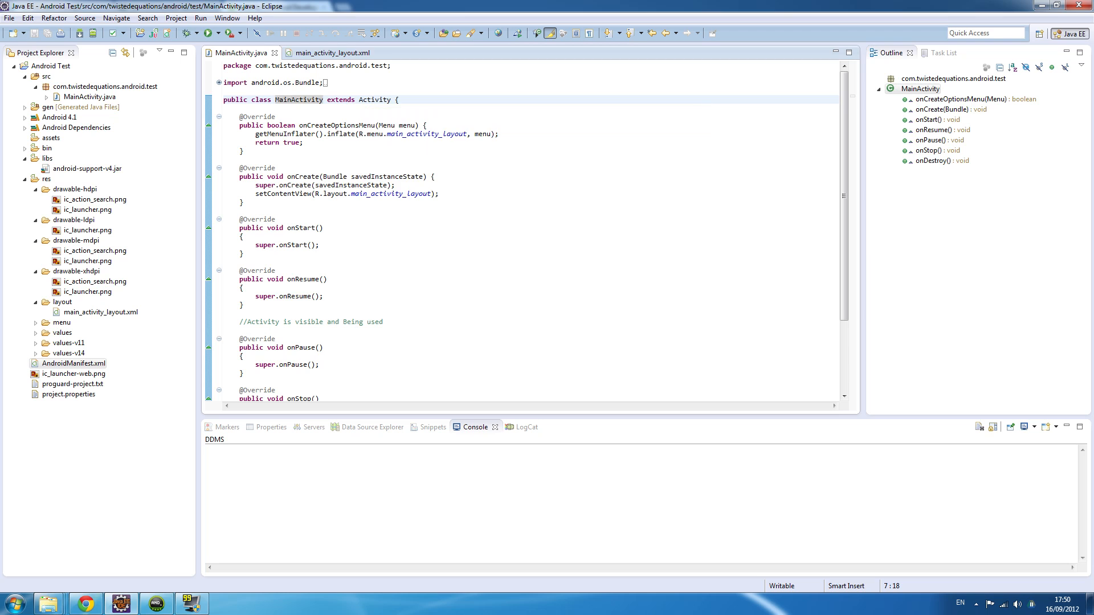
{"action": "mouse_move", "coordinate": [375, 99]}
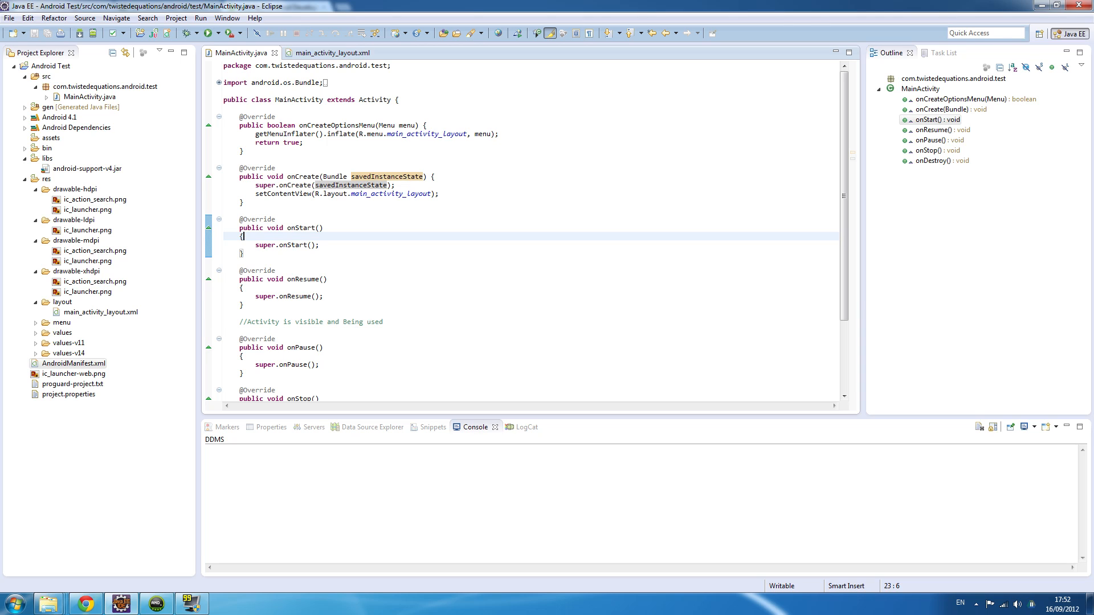
Scroll through MainActivity.java and expand the gen package to reveal BuildConfig.java and R.java
{"action": "scroll", "scroll_direction": "down", "scroll_amount": 3}
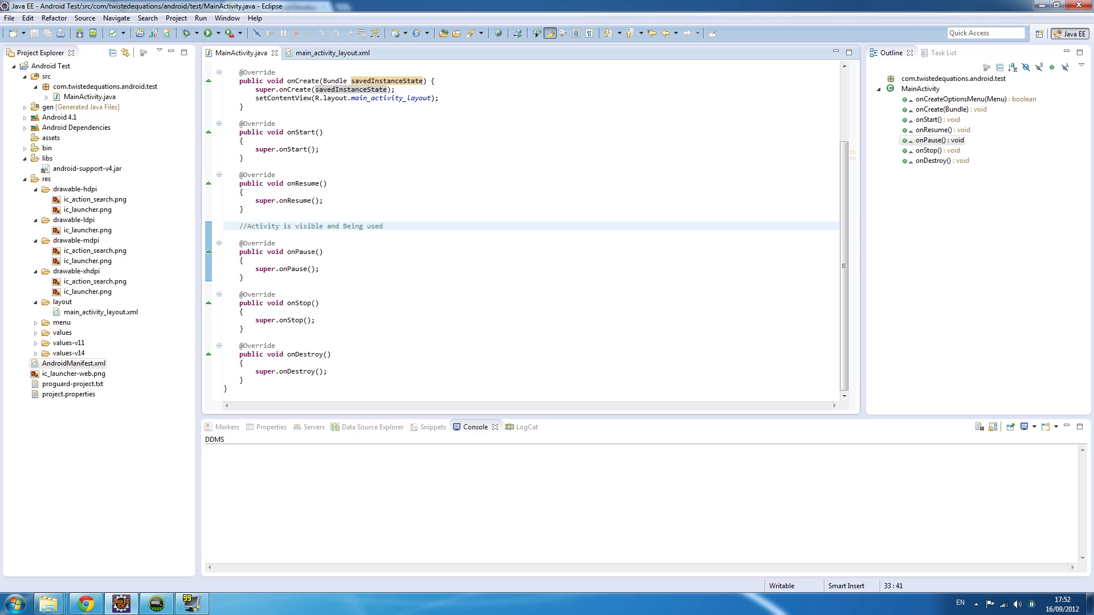
{"action": "left_click", "coordinate": [383, 226]}
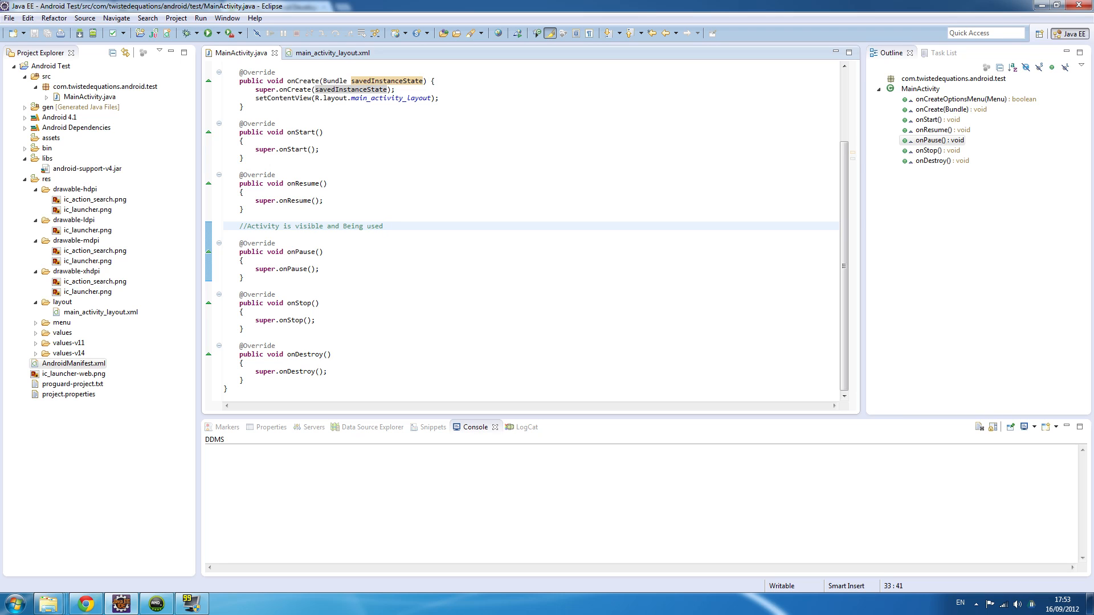
{"action": "left_click", "coordinate": [383, 226]}
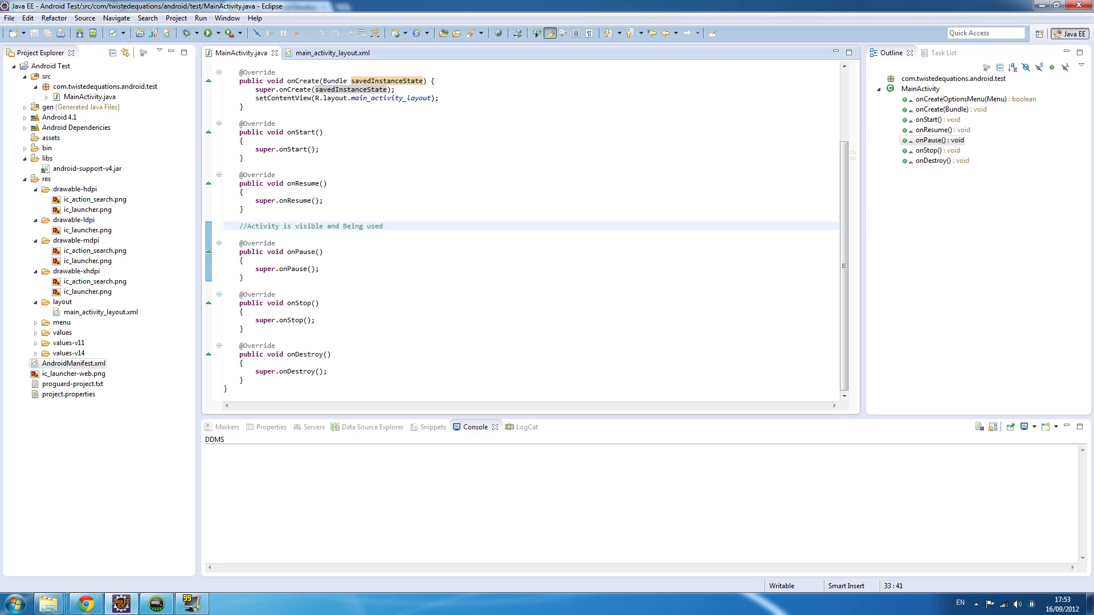
{"action": "left_click", "coordinate": [256, 268]}
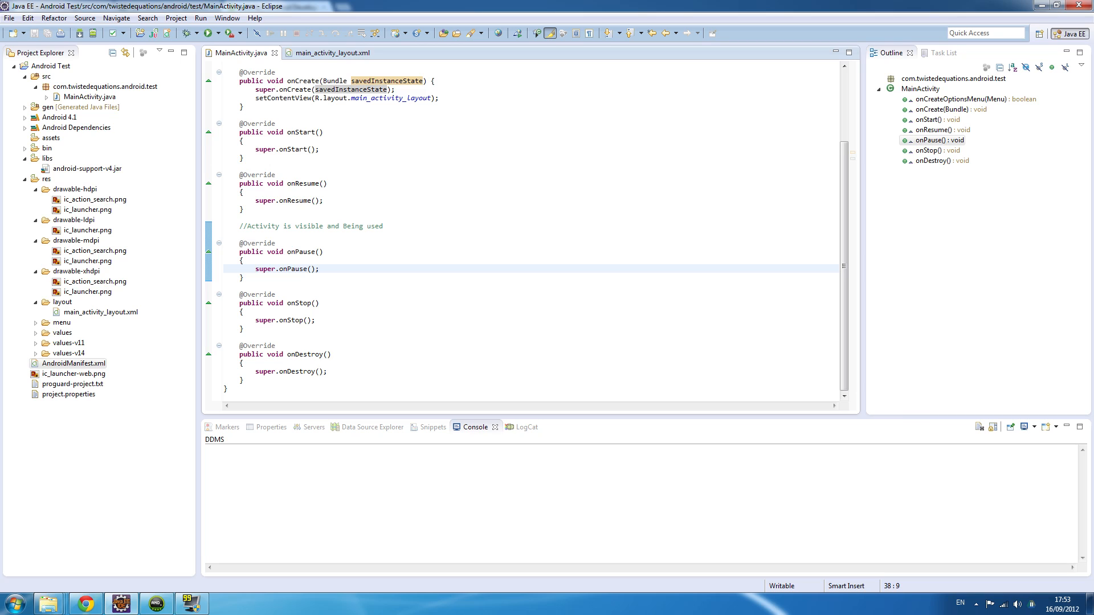
{"action": "left_click", "coordinate": [256, 268]}
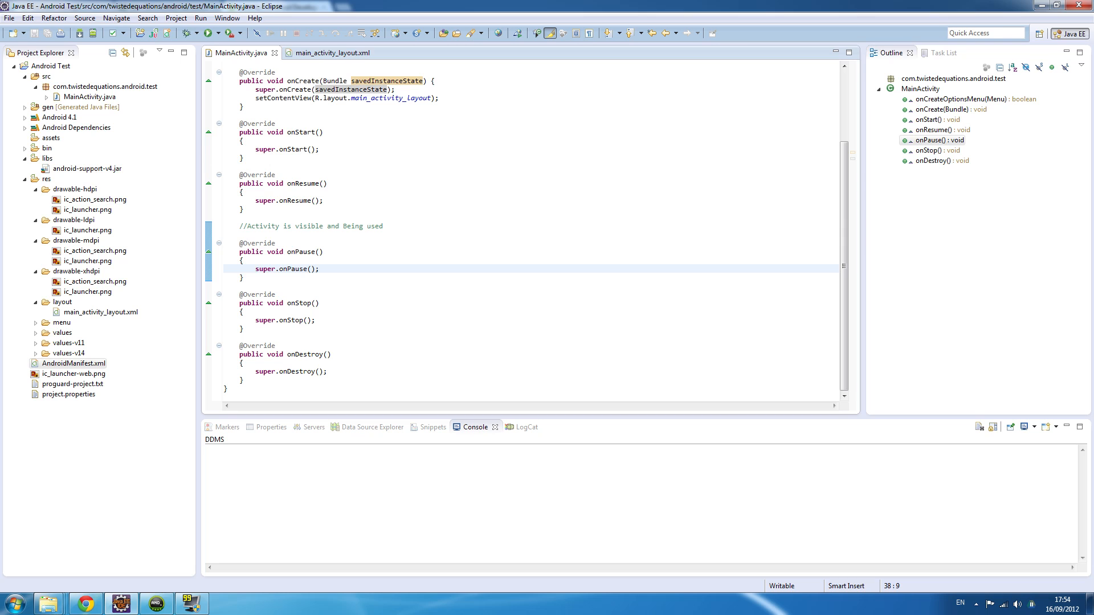
{"action": "scroll", "scroll_direction": "up", "scroll_amount": 3}
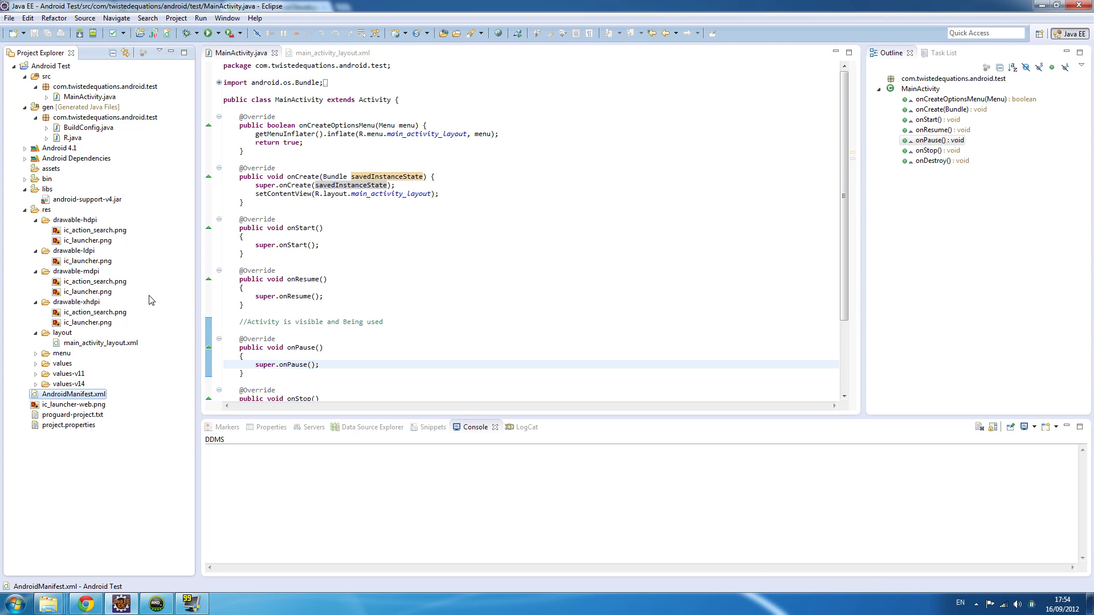
Inspect R.java's layout id 0x7f030000, then close R.java and return to MainActivity.java
{"action": "left_click", "coordinate": [46, 138]}
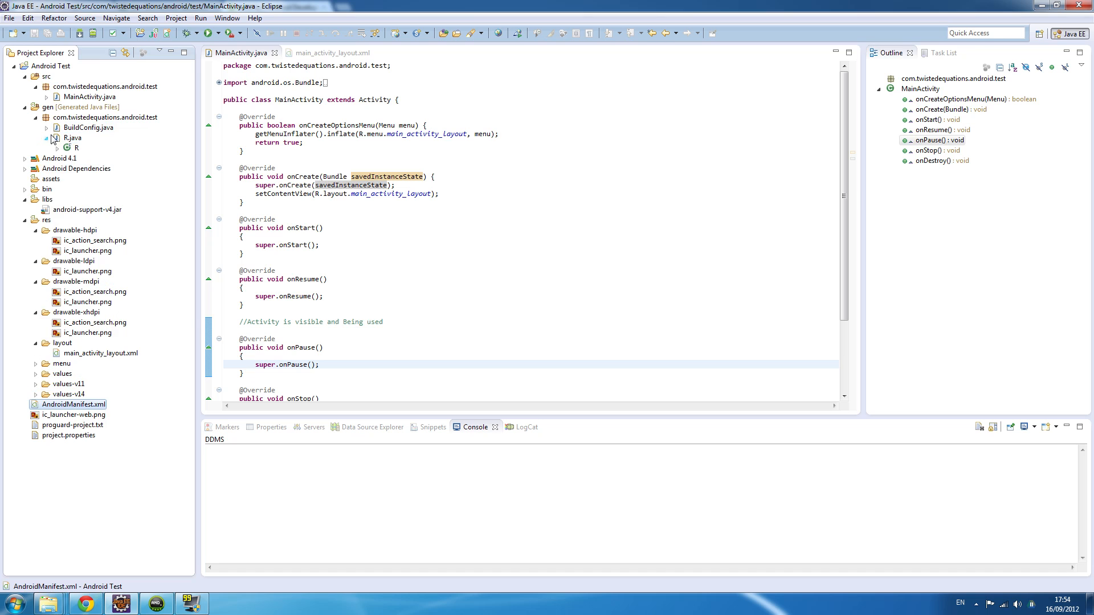
{"action": "double_click", "coordinate": [72, 138]}
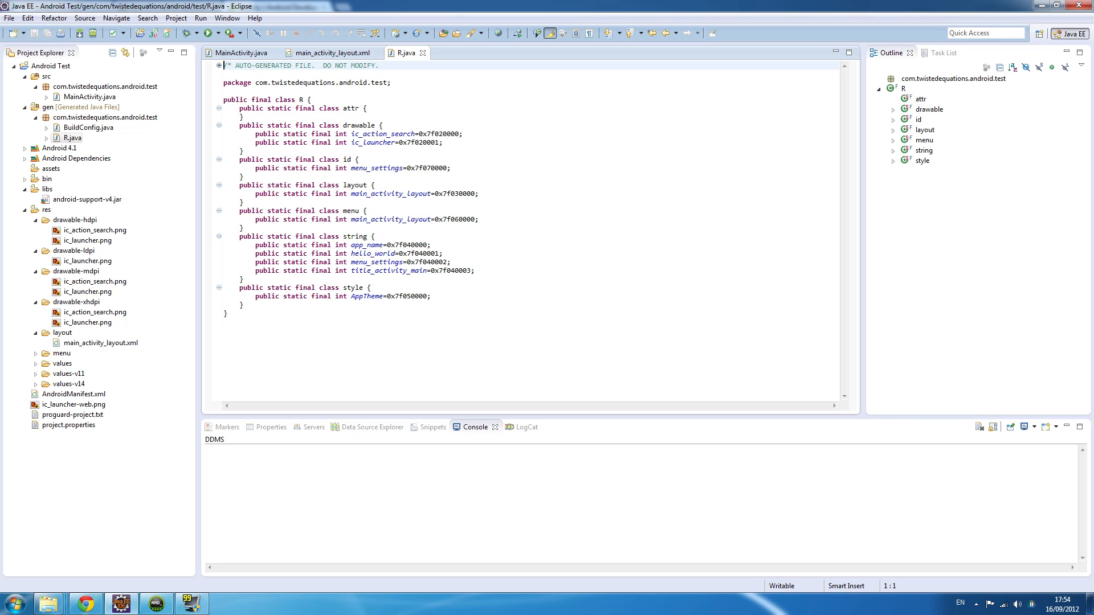
{"action": "mouse_move", "coordinate": [423, 53]}
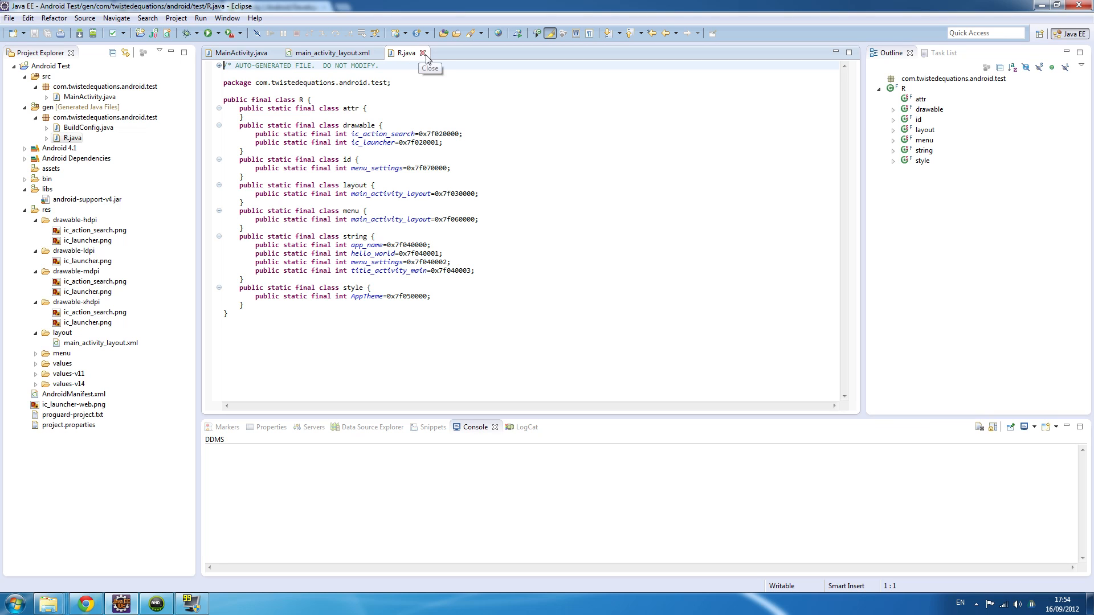
{"action": "mouse_move", "coordinate": [330, 53]}
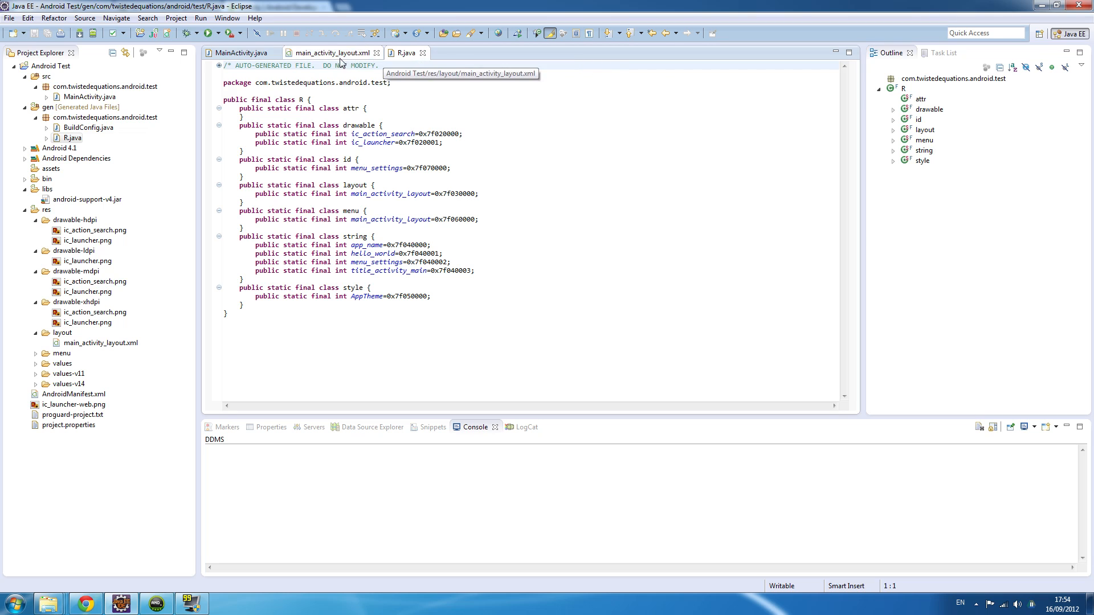
{"action": "left_click", "coordinate": [331, 52]}
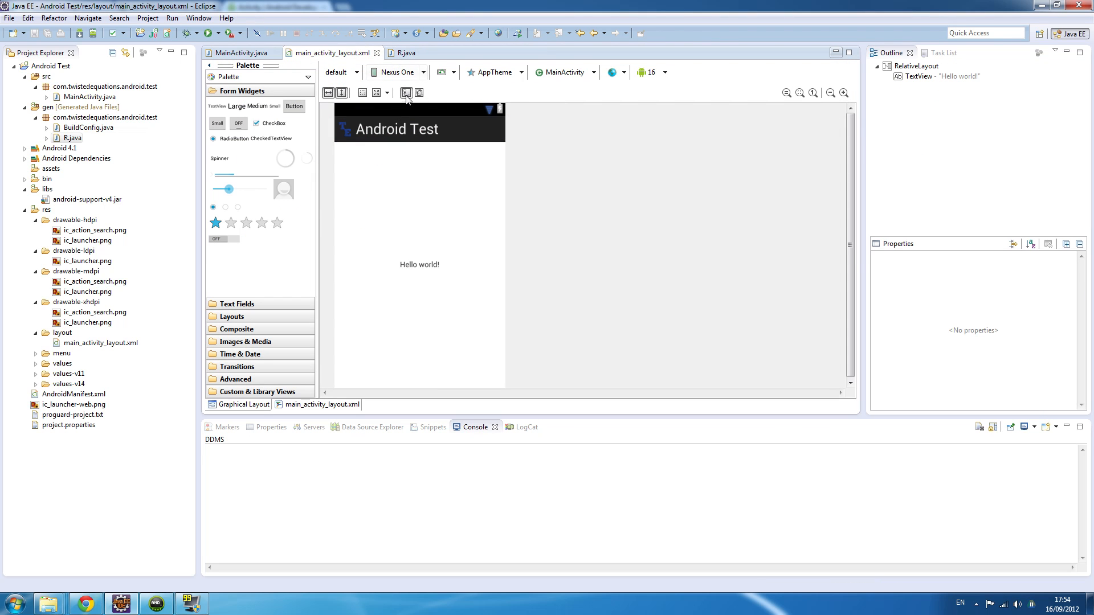
{"action": "mouse_move", "coordinate": [569, 111]}
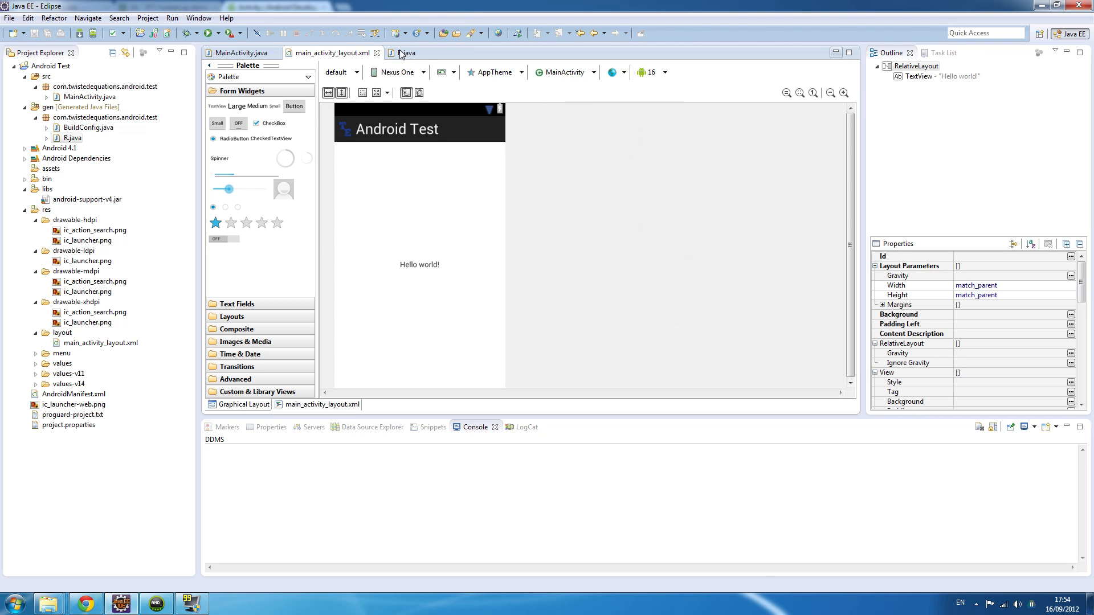
{"action": "left_click", "coordinate": [405, 53]}
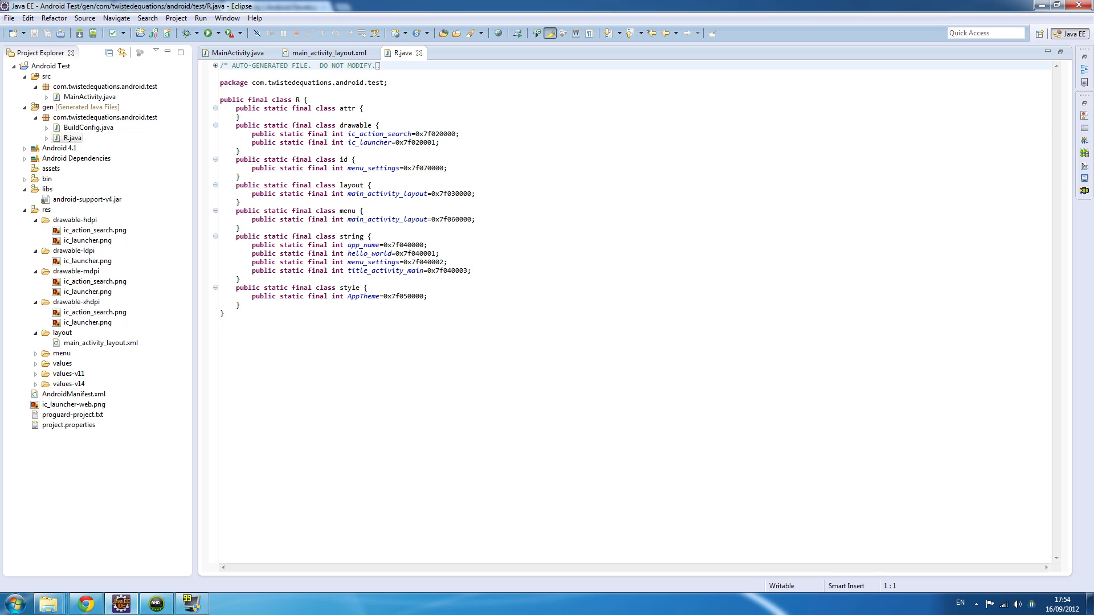
{"action": "double_click", "coordinate": [451, 193]}
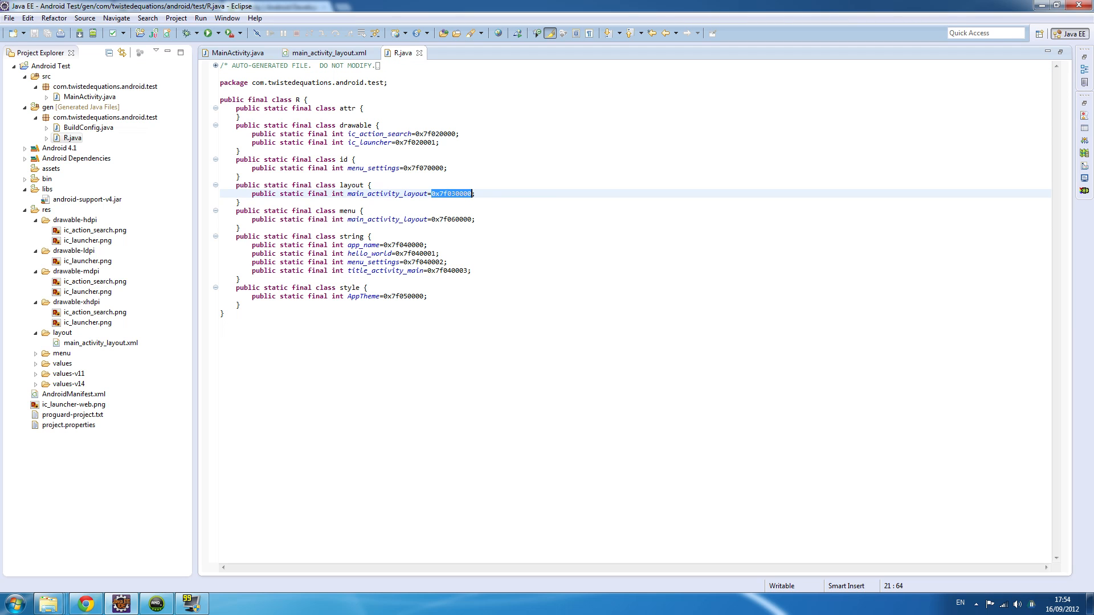
{"action": "mouse_move", "coordinate": [420, 53]}
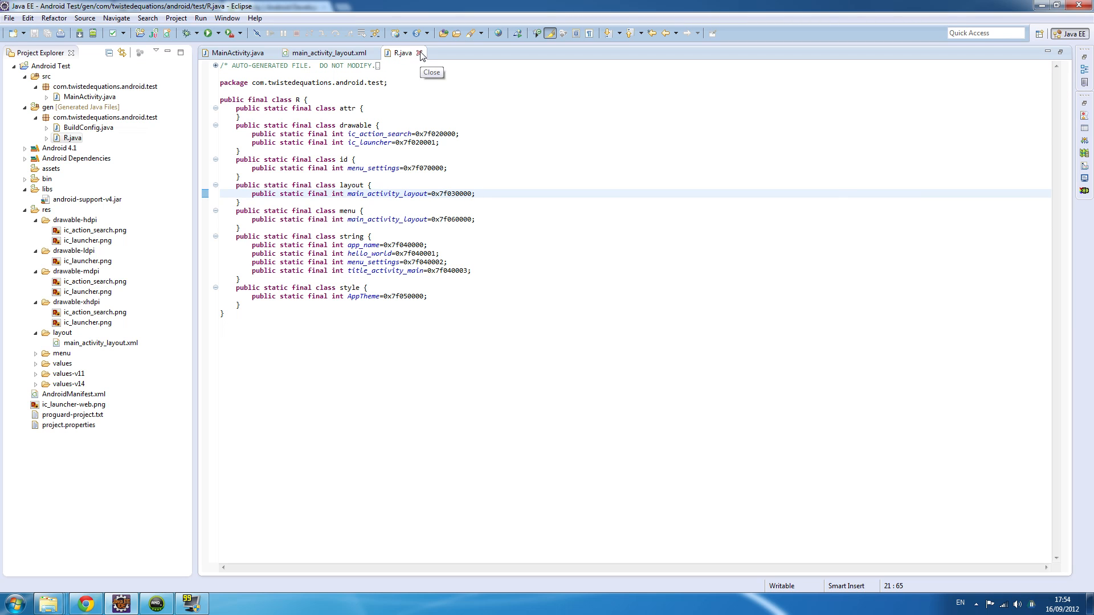
{"action": "left_click", "coordinate": [421, 52]}
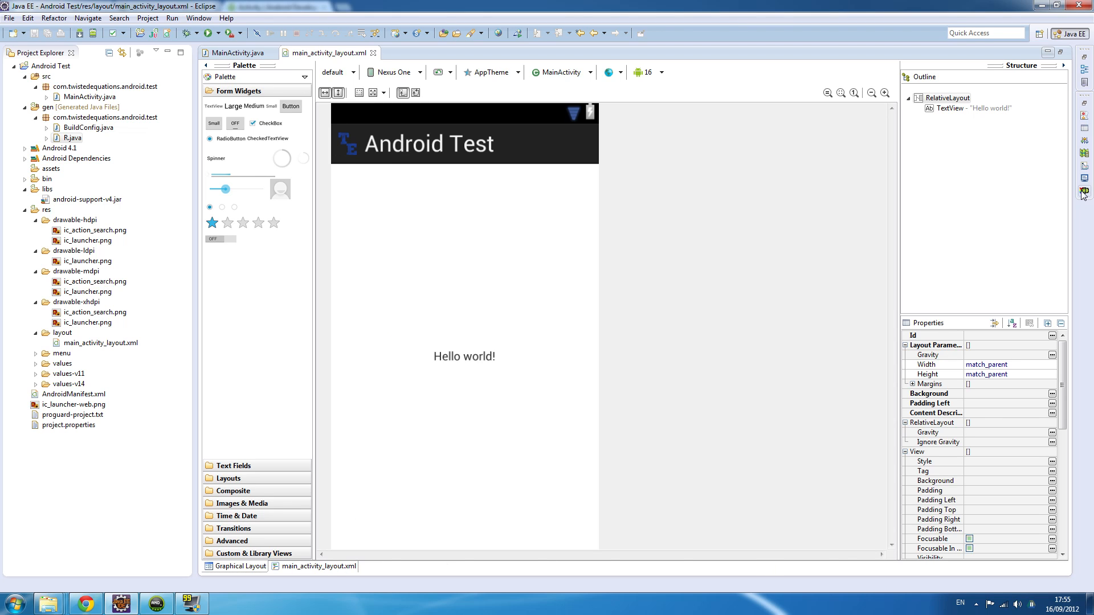
{"action": "left_click", "coordinate": [238, 53]}
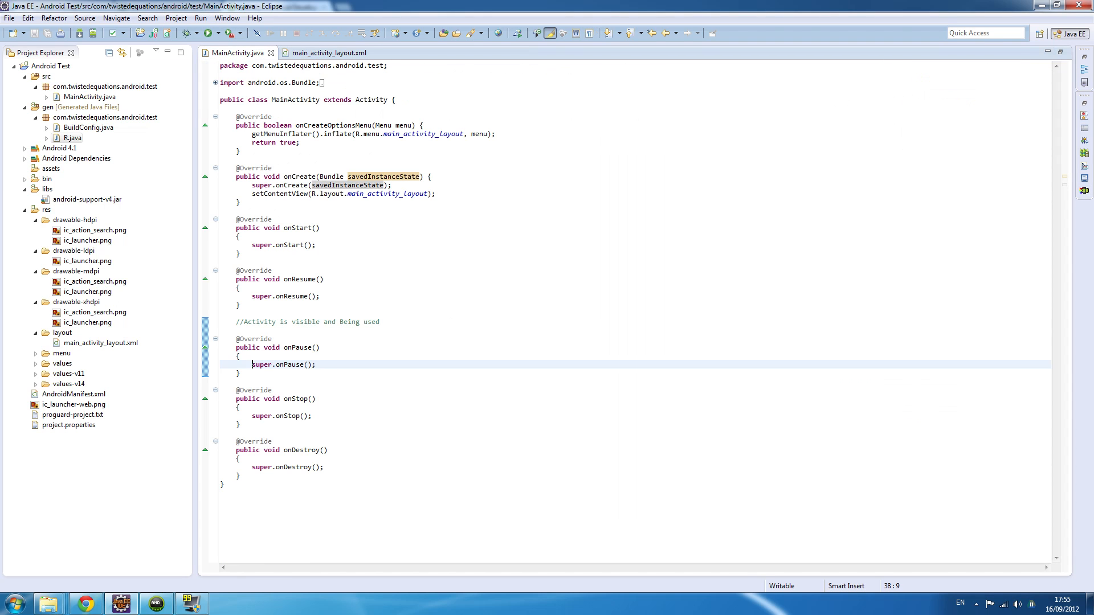
{"action": "mouse_move", "coordinate": [214, 531]}
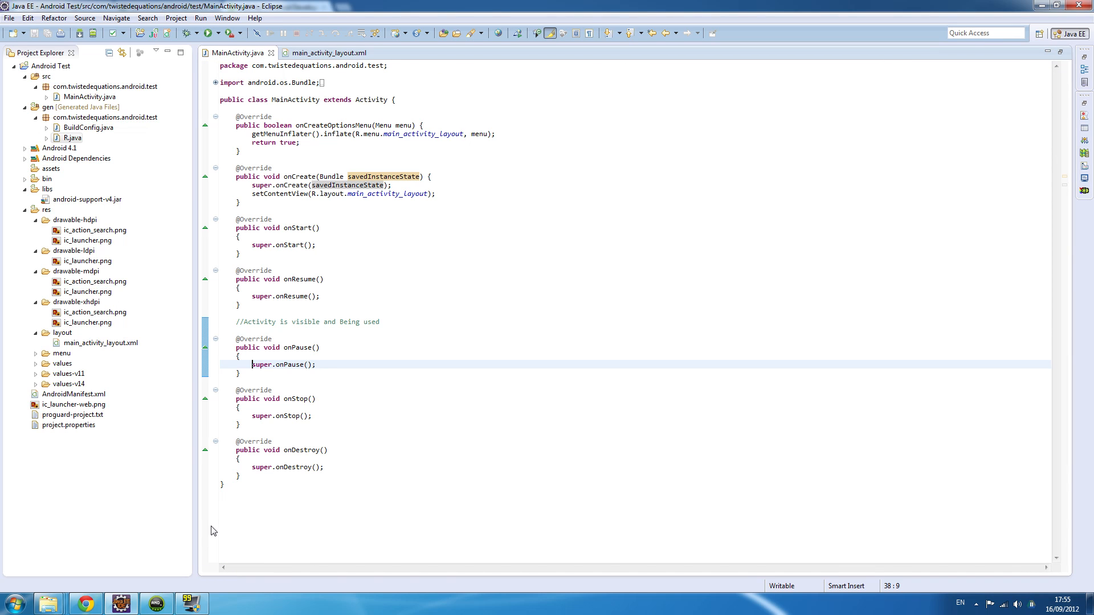
{"action": "mouse_move", "coordinate": [168, 95]}
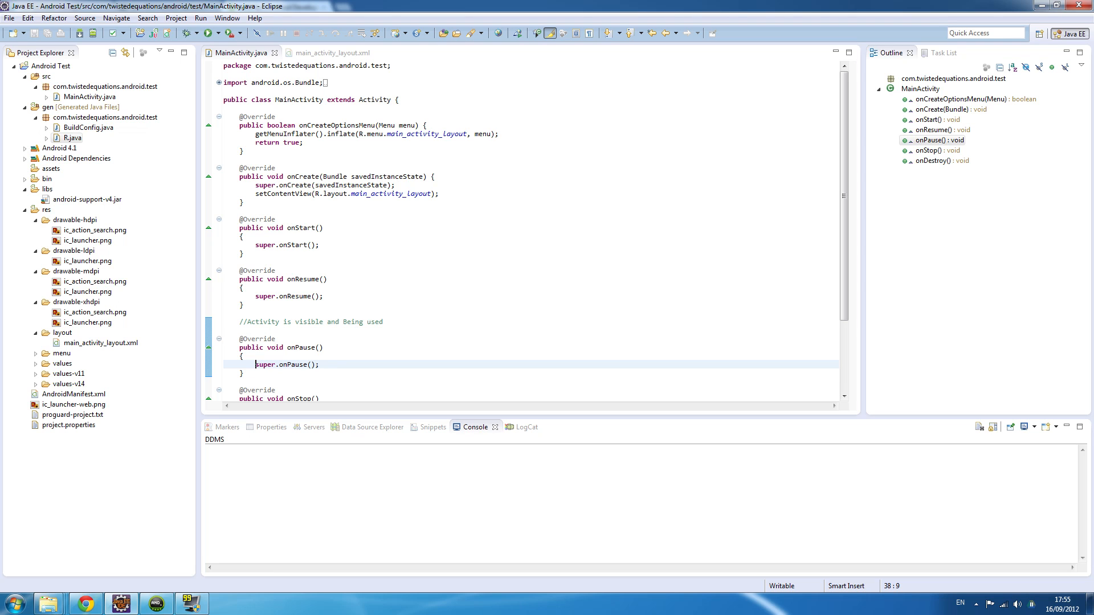
Alternate between MainActivity.java and the layout design, then select the res/layout folder
{"action": "left_click", "coordinate": [332, 53]}
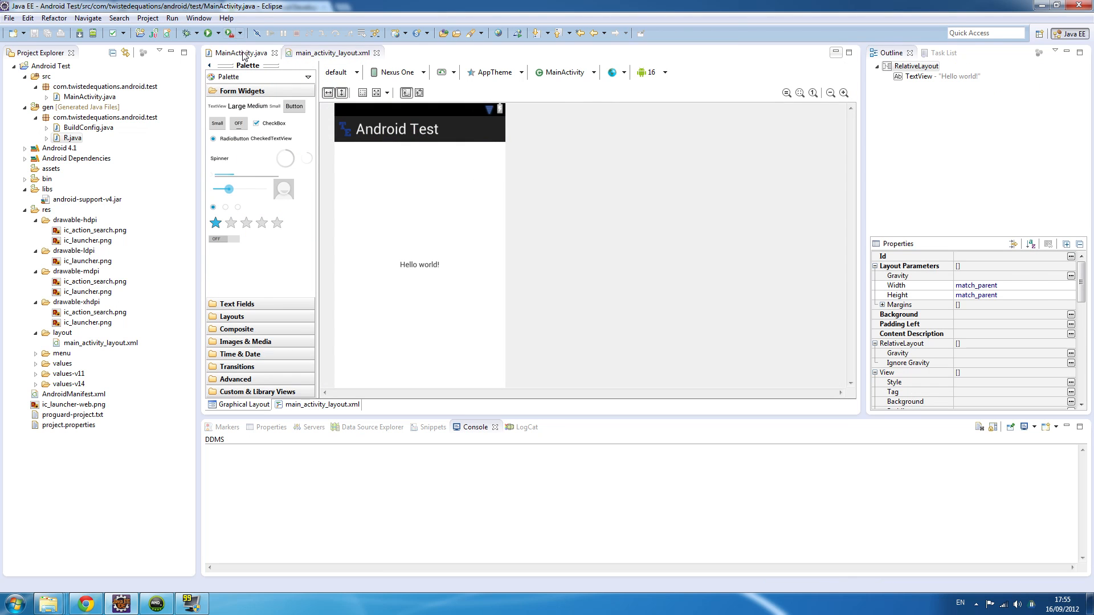
{"action": "left_click", "coordinate": [242, 52]}
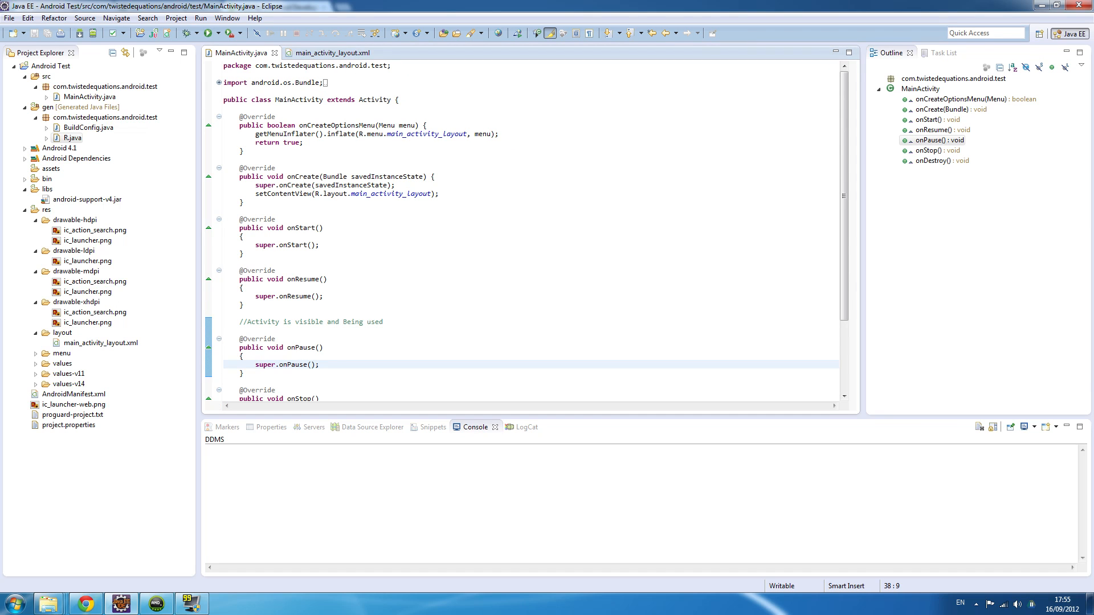
{"action": "left_click", "coordinate": [329, 53]}
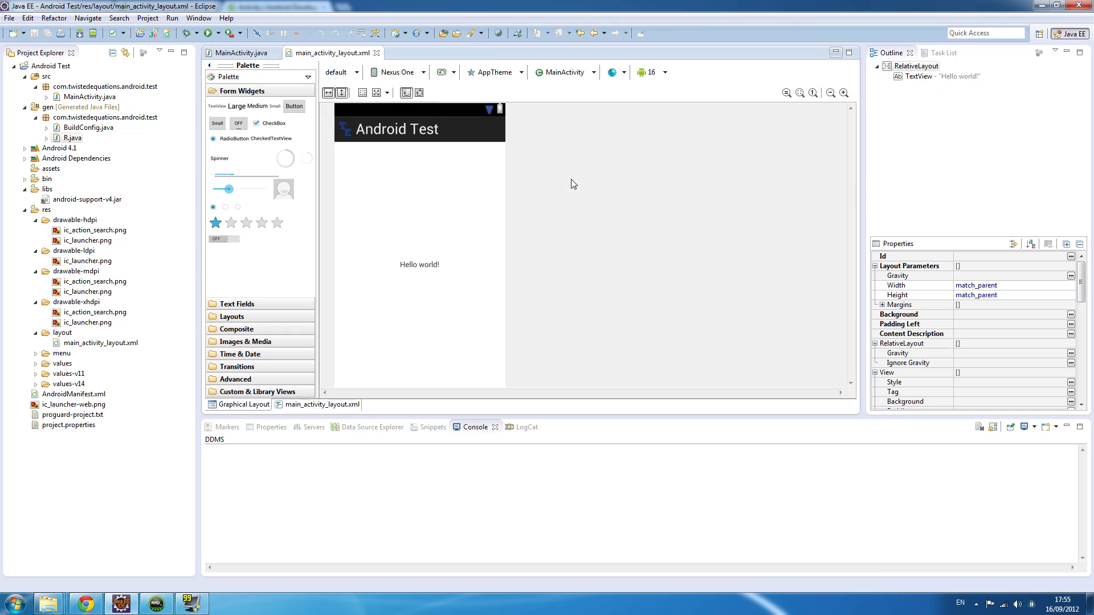
{"action": "mouse_move", "coordinate": [308, 180]}
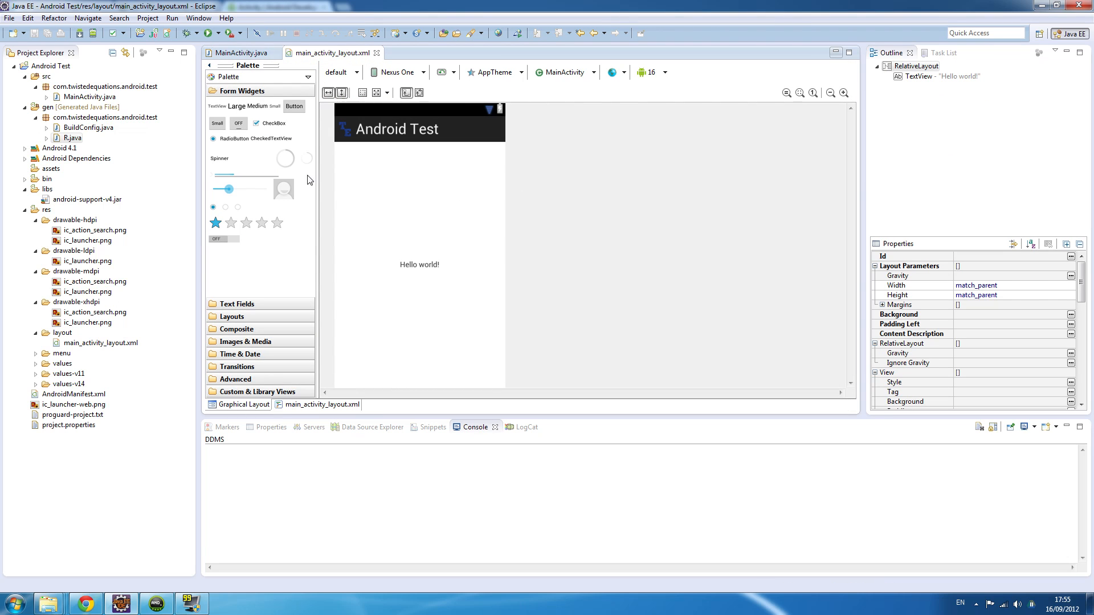
{"action": "mouse_move", "coordinate": [392, 223]}
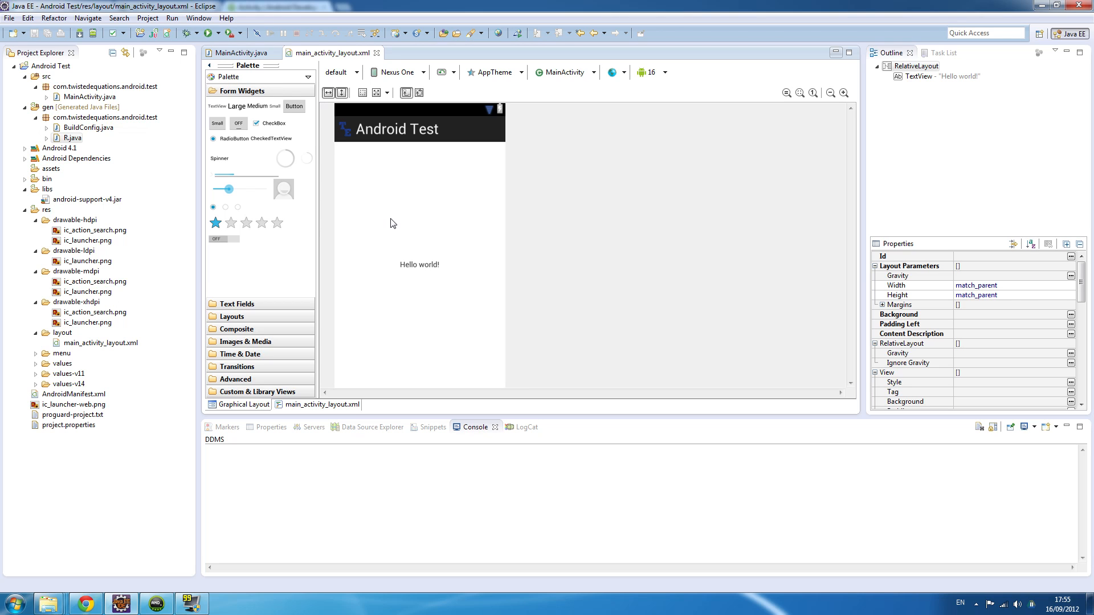
{"action": "mouse_move", "coordinate": [400, 212]}
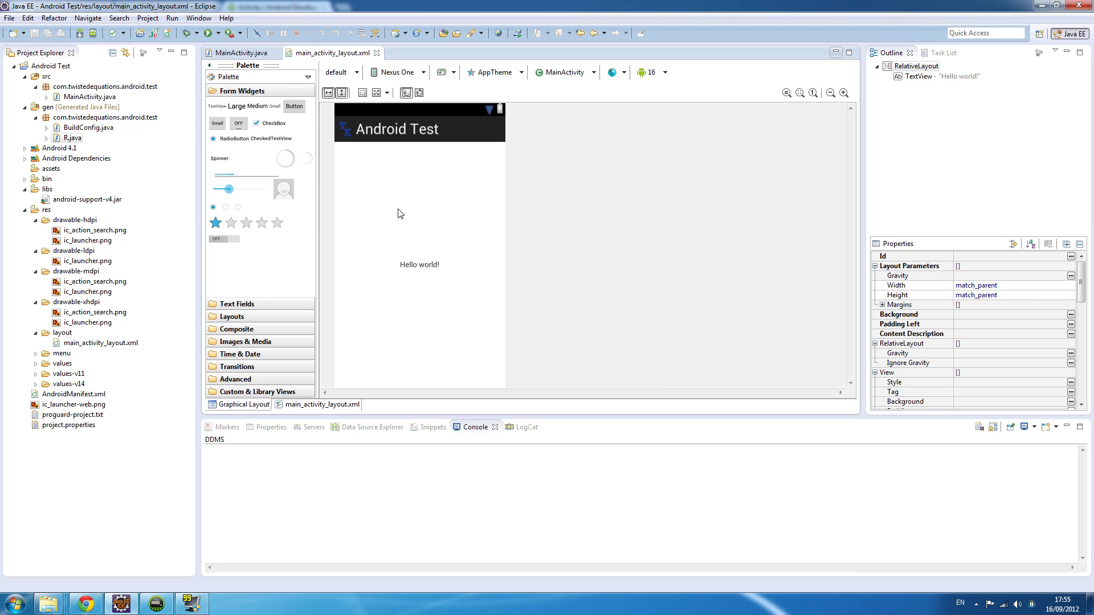
{"action": "left_click", "coordinate": [240, 53]}
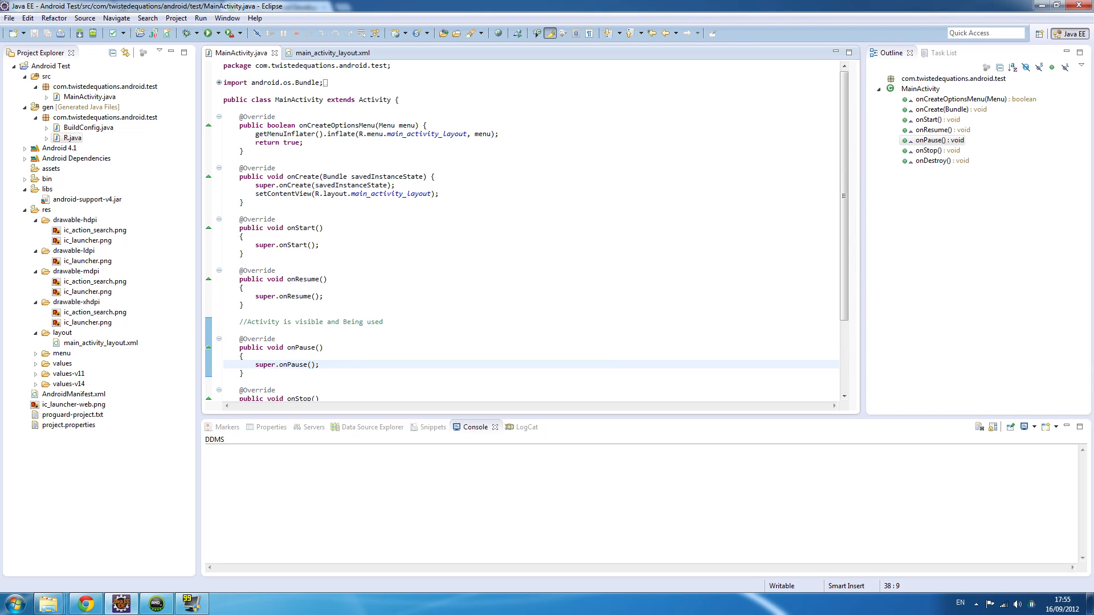
{"action": "left_click", "coordinate": [94, 281]}
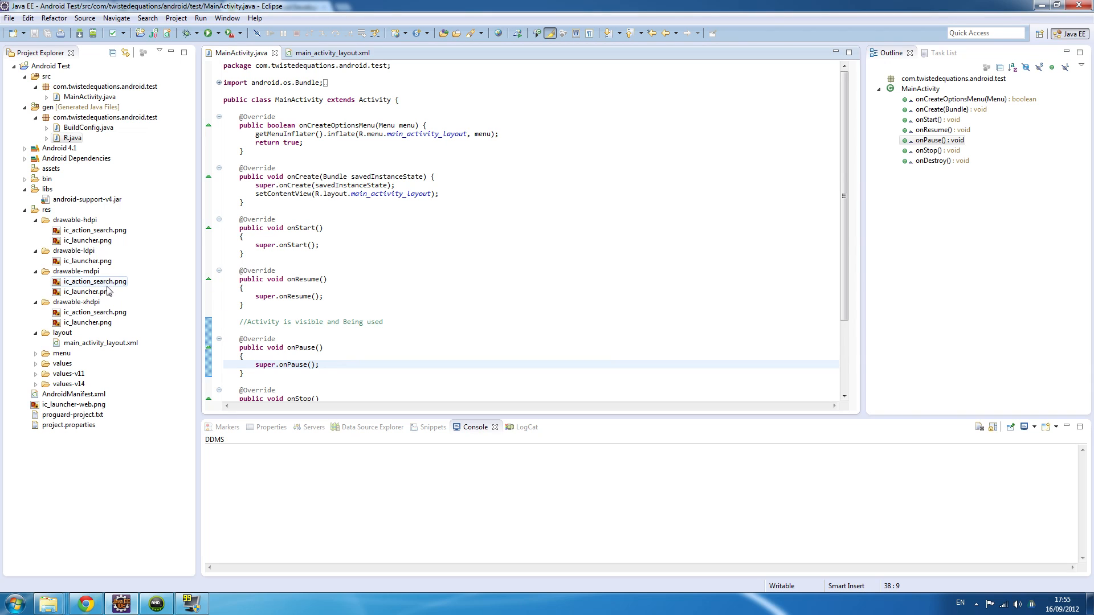
{"action": "left_click", "coordinate": [62, 333]}
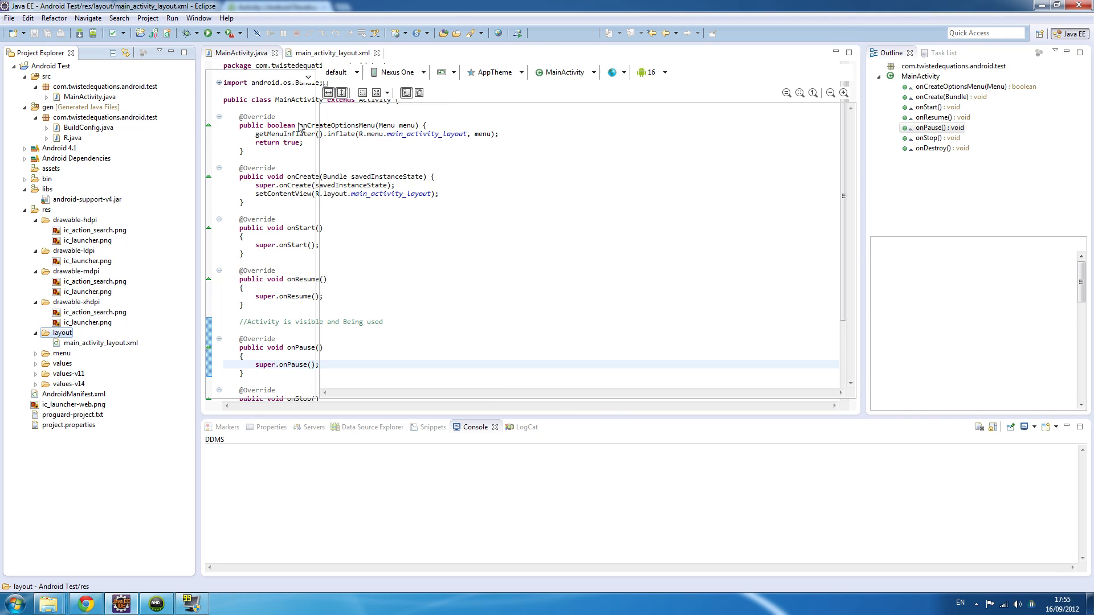
Render the Graphical Layout preview with API 15: Android 4.0.3 instead of Android 4.1
{"action": "left_click", "coordinate": [243, 405]}
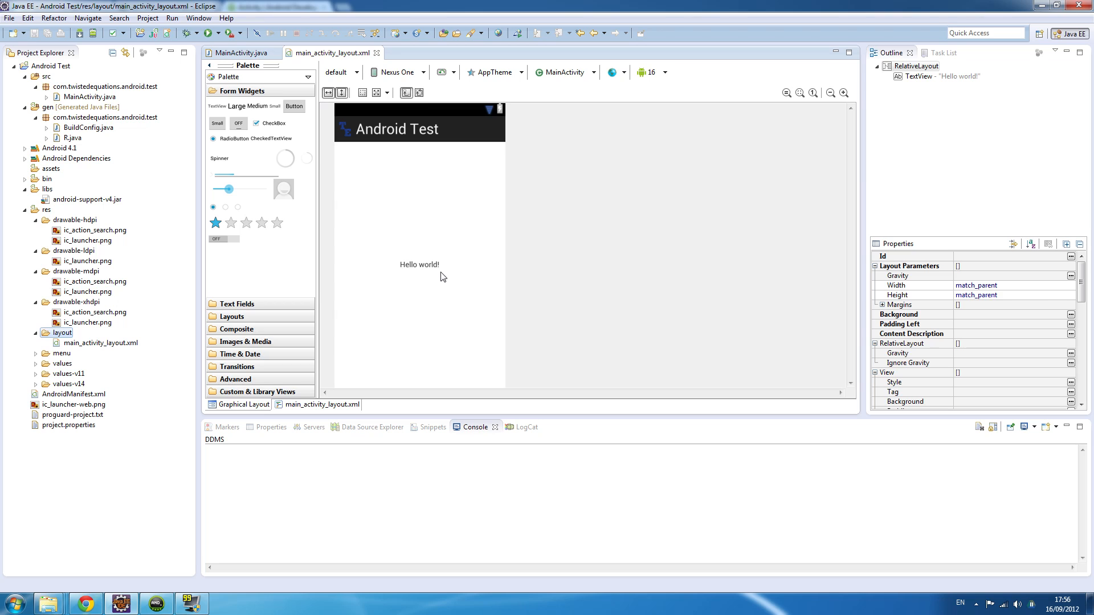
{"action": "left_click", "coordinate": [665, 72]}
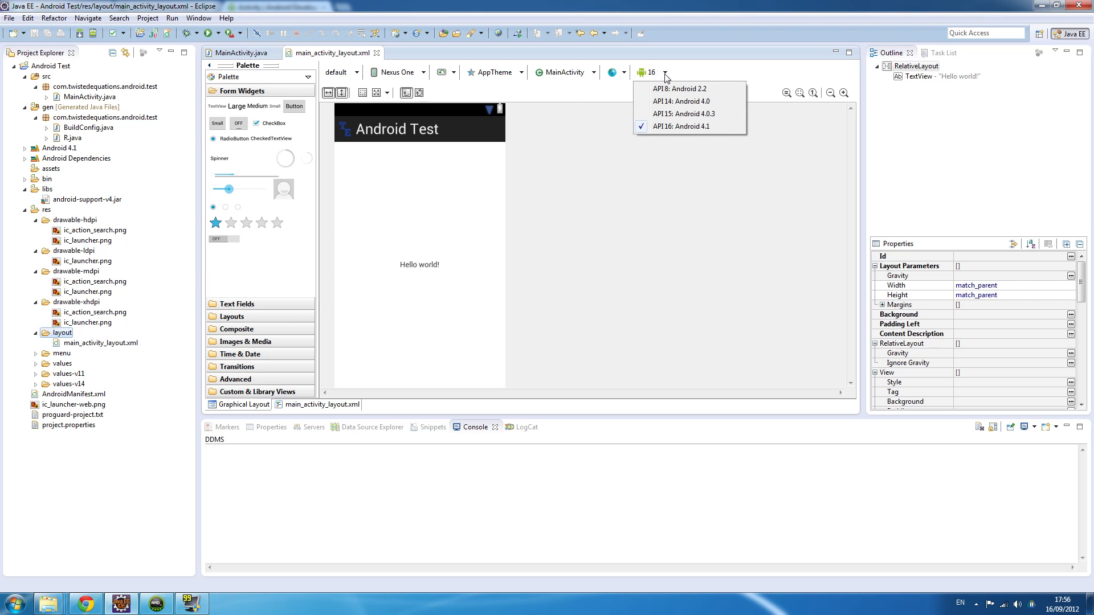
{"action": "left_click", "coordinate": [683, 114]}
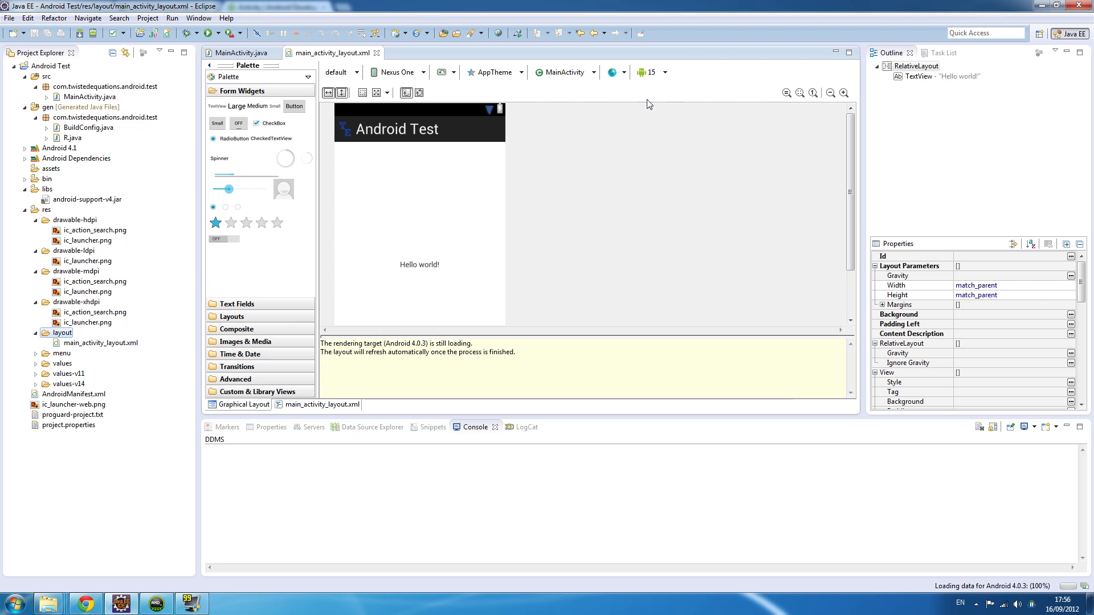
{"action": "mouse_move", "coordinate": [530, 276]}
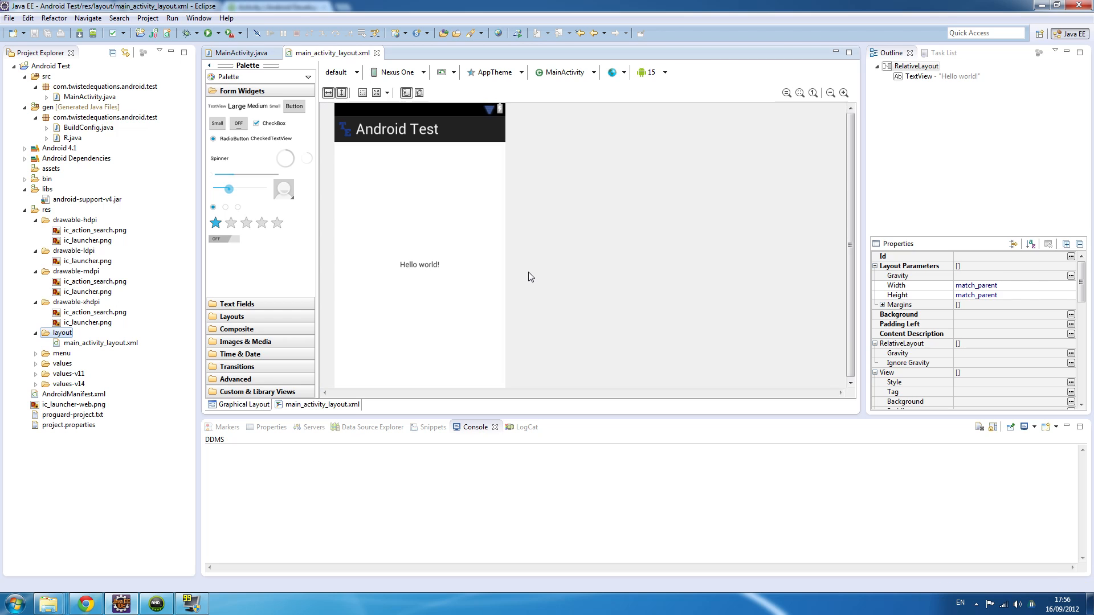
{"action": "mouse_move", "coordinate": [529, 84]}
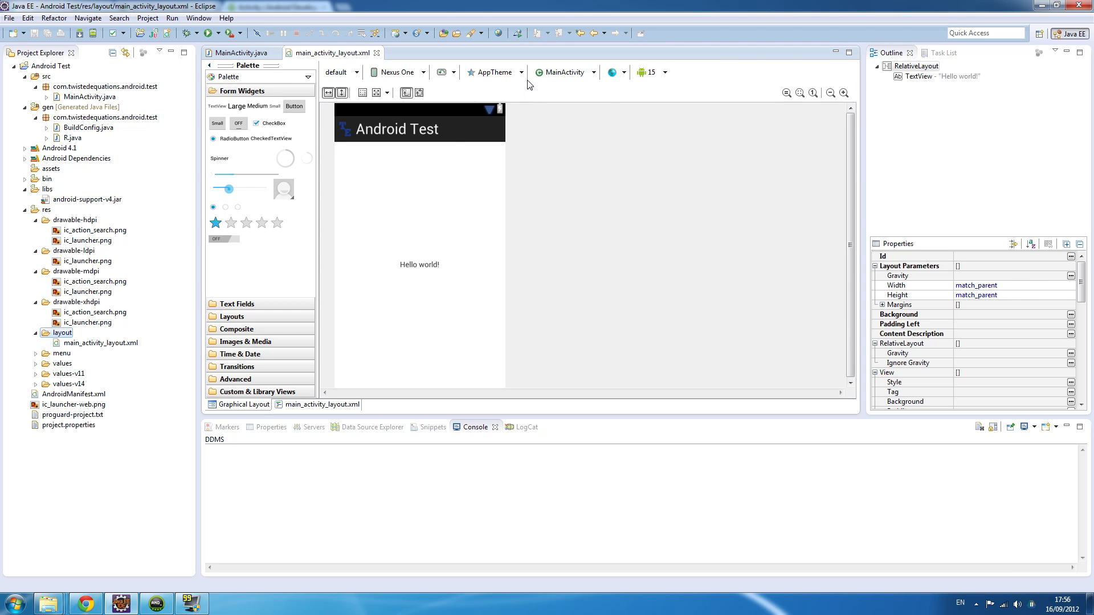
{"action": "left_click", "coordinate": [493, 72]}
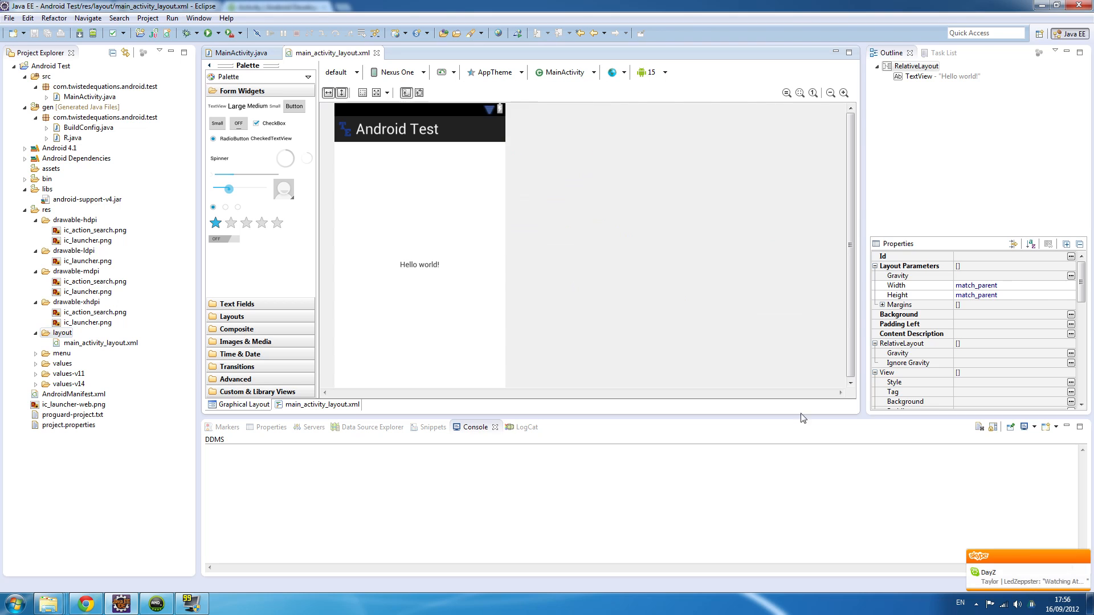
{"action": "mouse_move", "coordinate": [707, 364]}
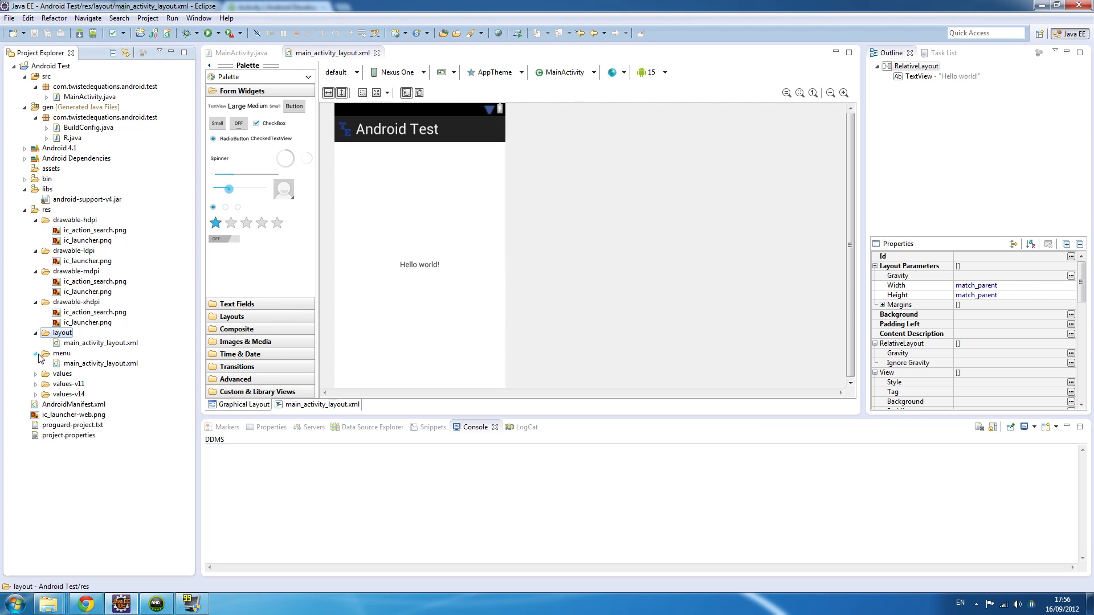
Expand res/values to view strings.xml and styles.xml, then collapse it
{"action": "left_click", "coordinate": [35, 363]}
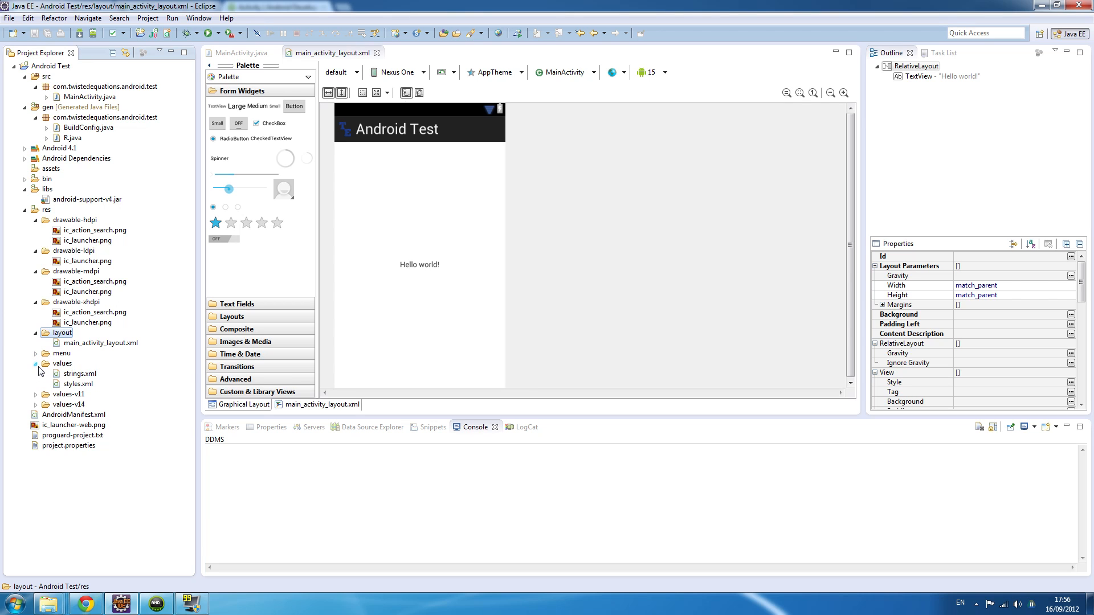
{"action": "left_click", "coordinate": [35, 364]}
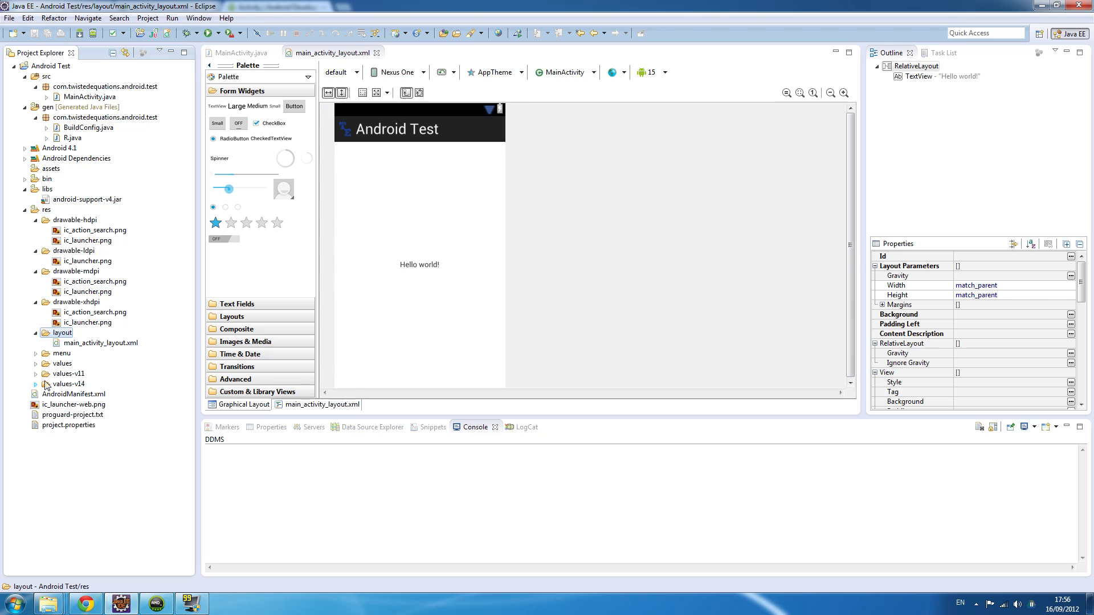
{"action": "mouse_move", "coordinate": [578, 318]}
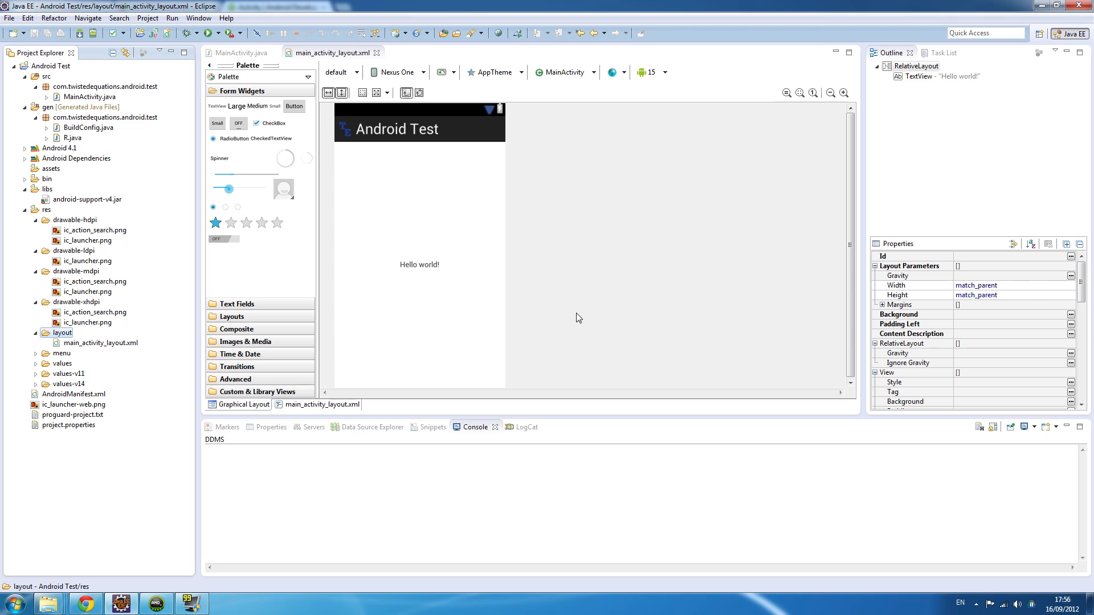
{"action": "mouse_move", "coordinate": [444, 251]}
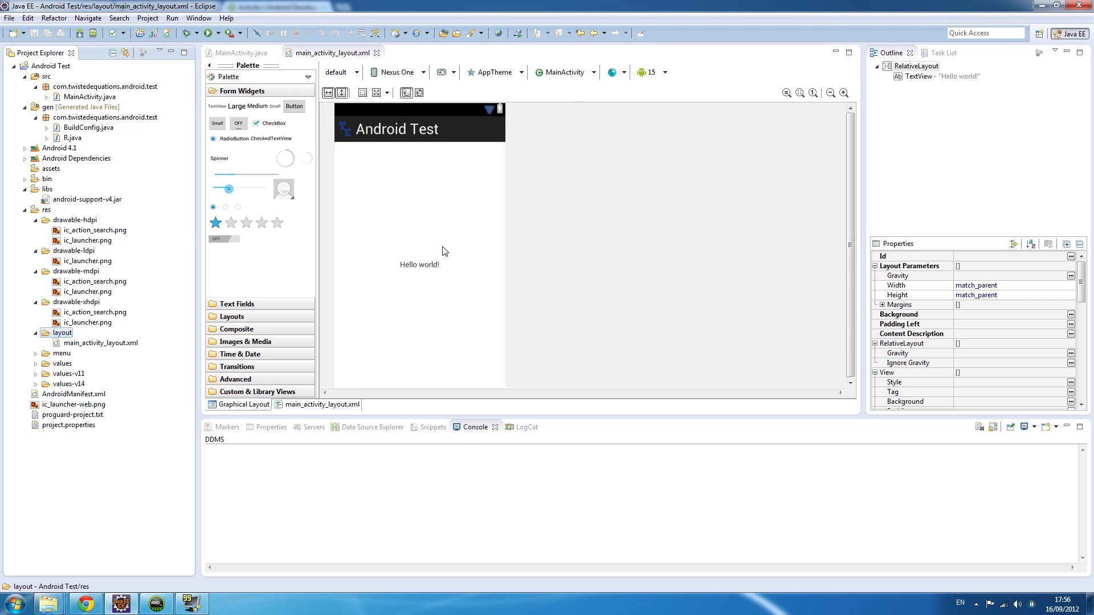
{"action": "left_click", "coordinate": [419, 264]}
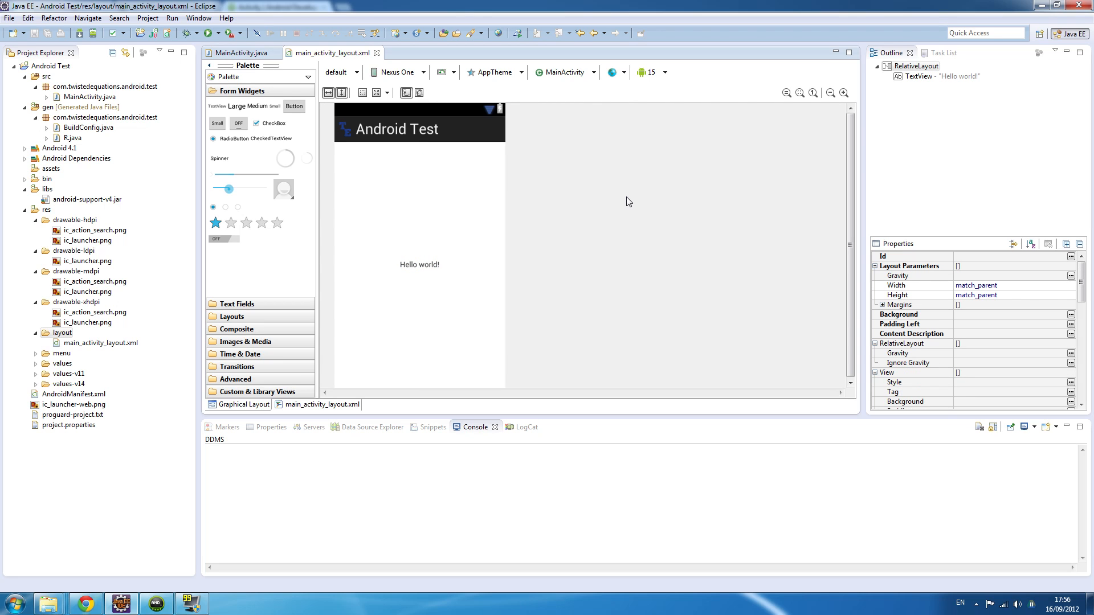
{"action": "left_click", "coordinate": [420, 265]}
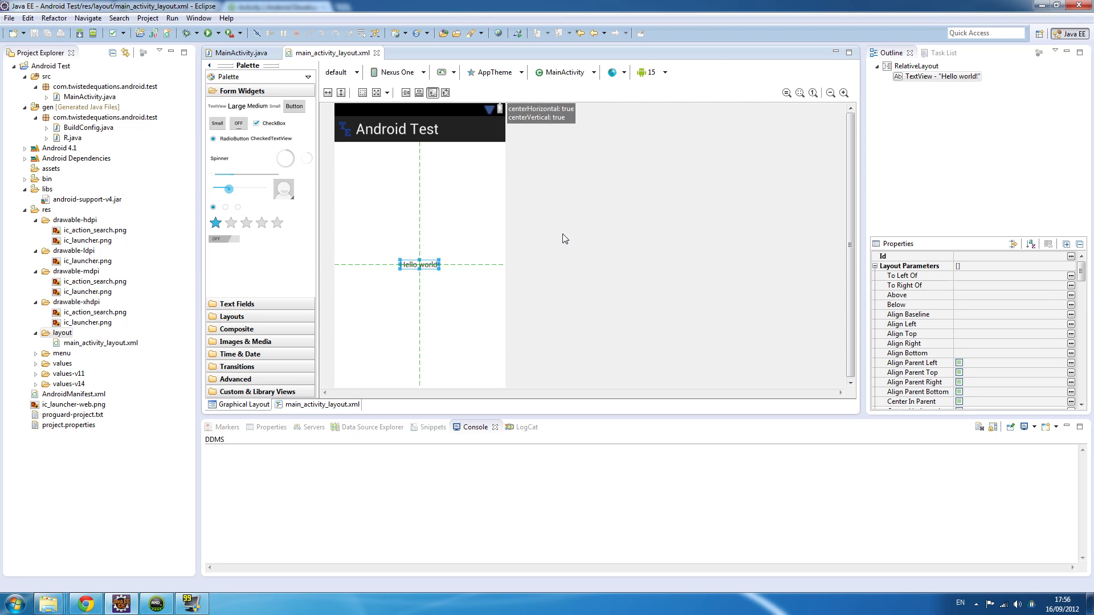
{"action": "left_click", "coordinate": [645, 220]}
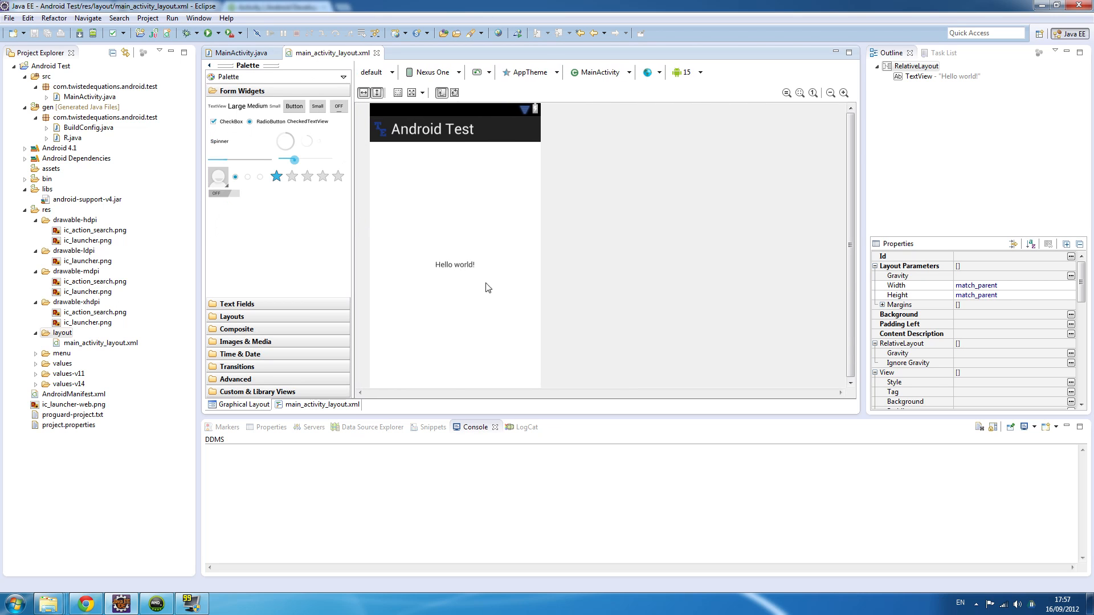
{"action": "mouse_move", "coordinate": [466, 193]}
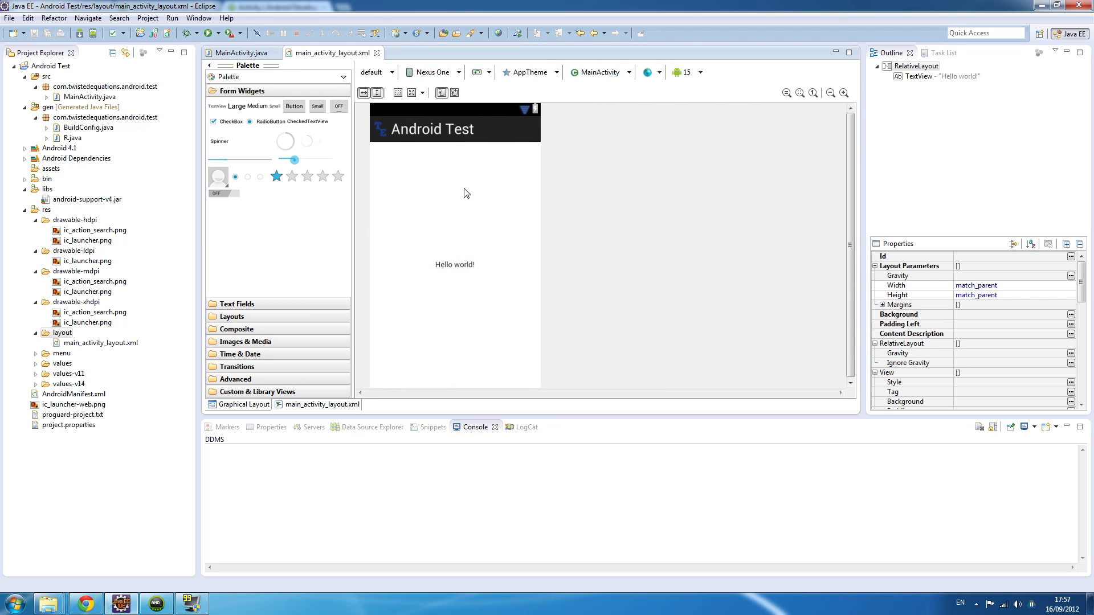
{"action": "left_click", "coordinate": [454, 265]}
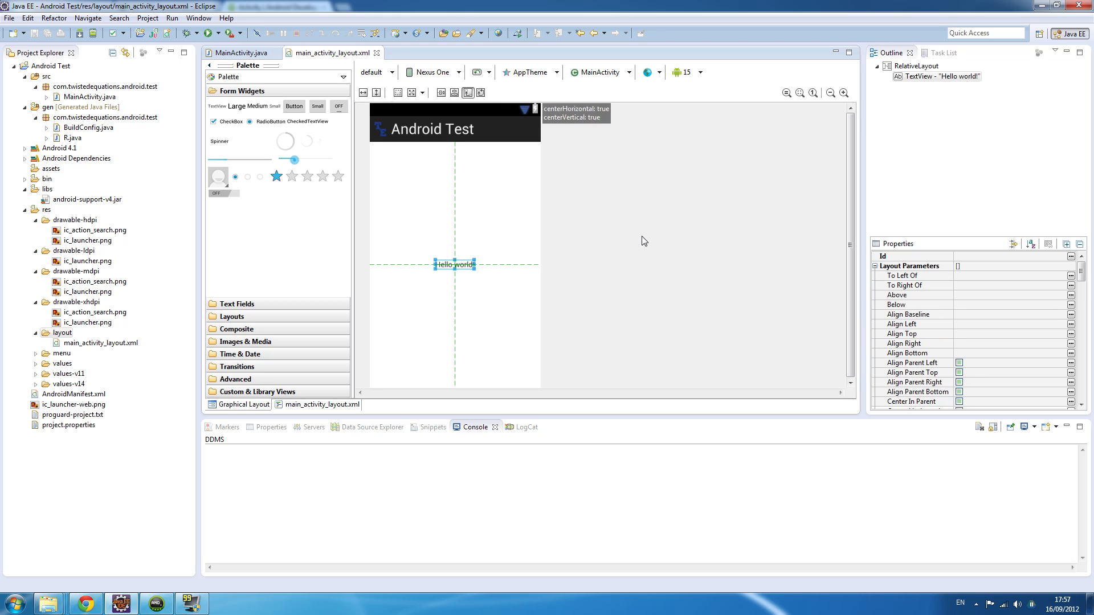
{"action": "left_click", "coordinate": [914, 66]}
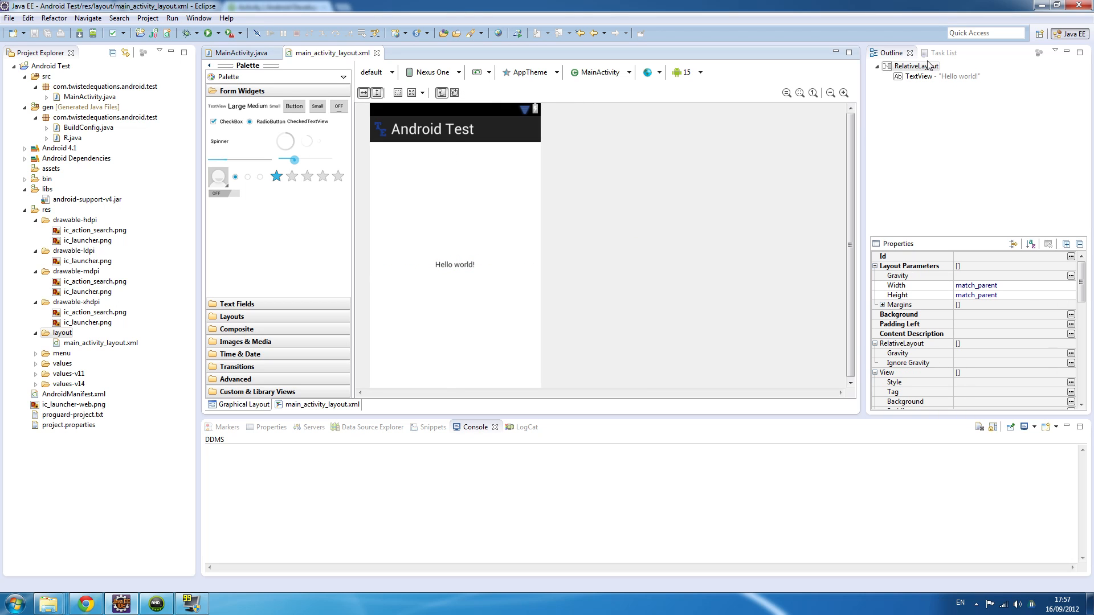
{"action": "mouse_move", "coordinate": [497, 239]}
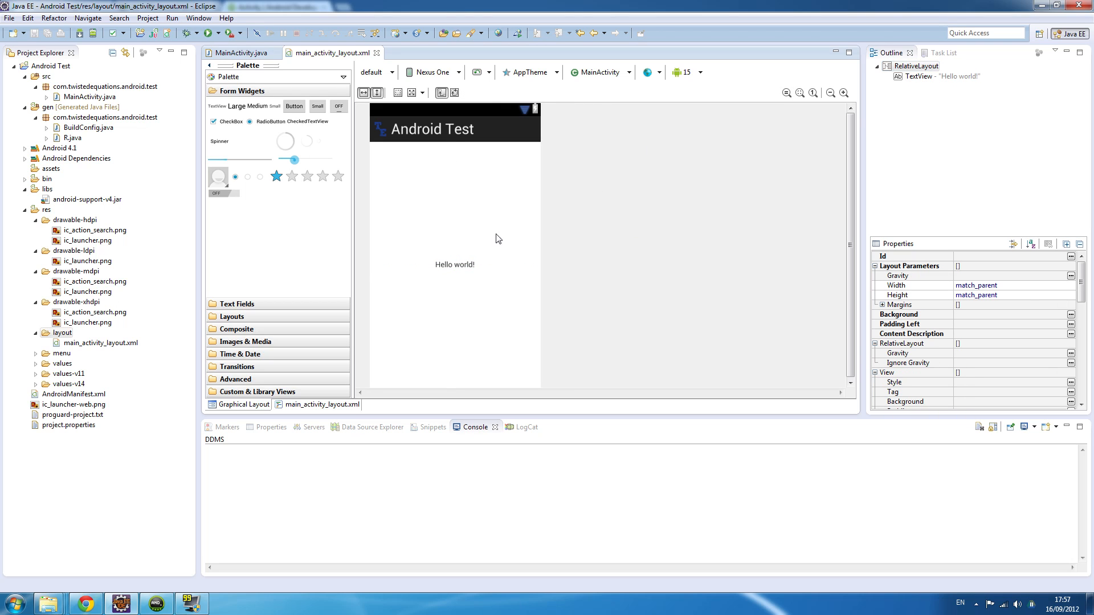
{"action": "left_click", "coordinate": [454, 264]}
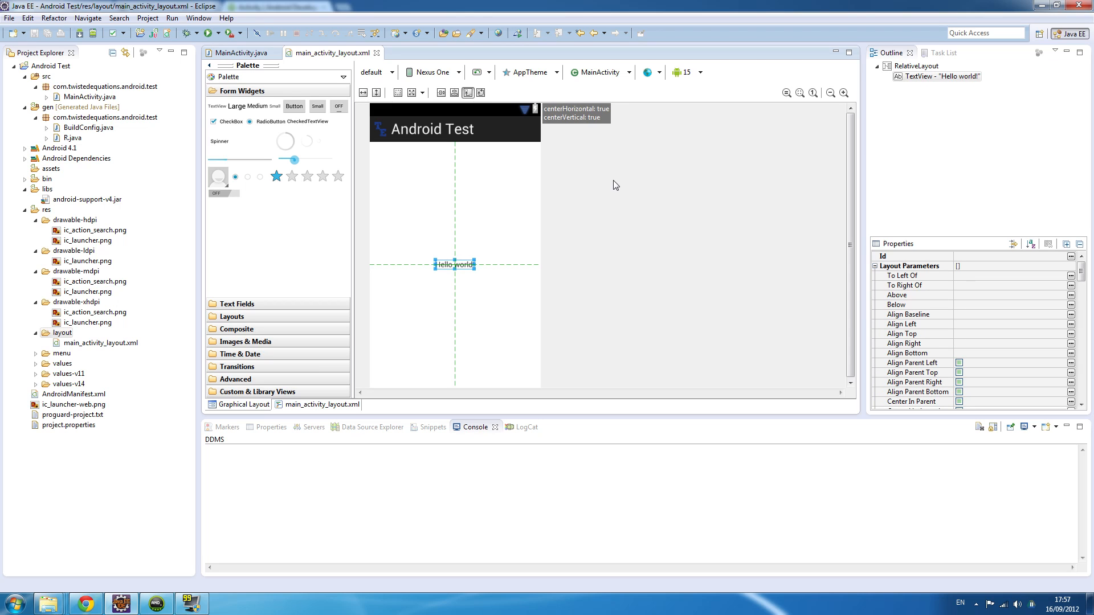
{"action": "mouse_move", "coordinate": [578, 126]}
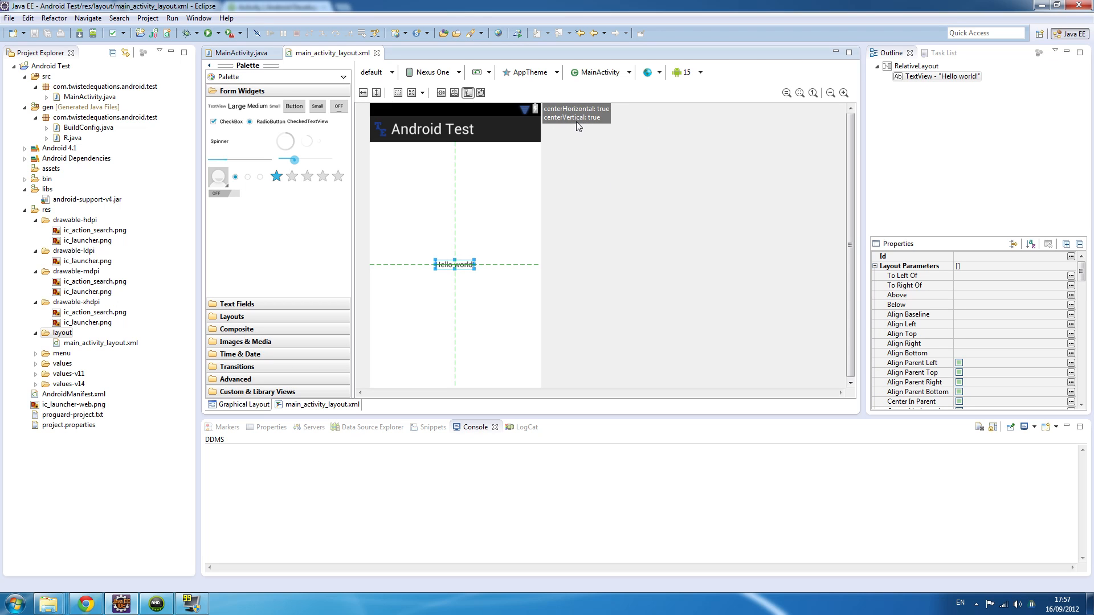
{"action": "mouse_move", "coordinate": [264, 417]}
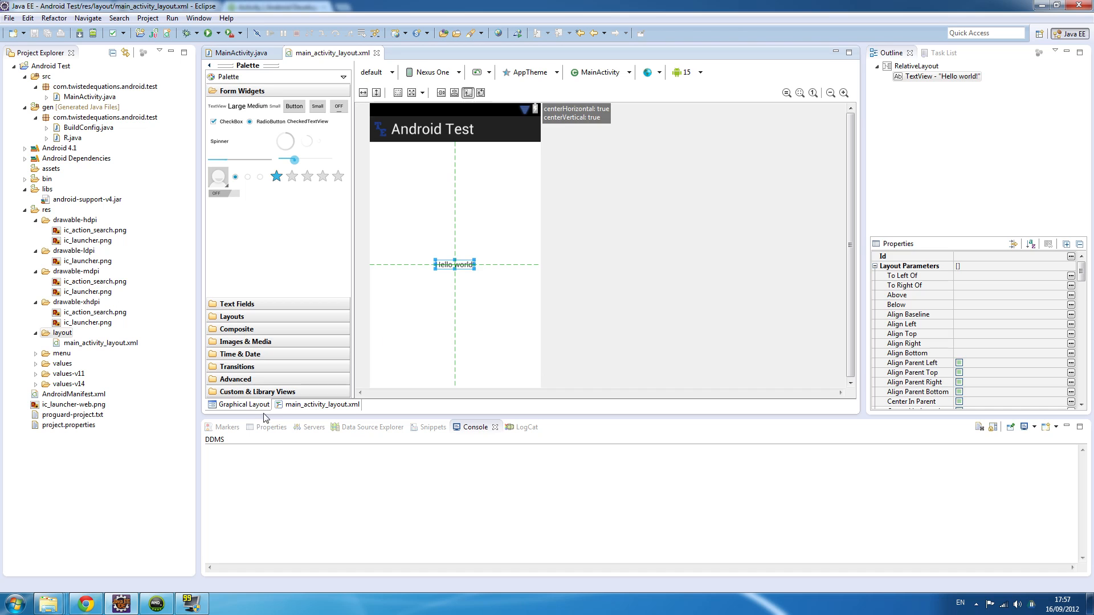
Show main_activity_layout.xml as XML source and expand res/values
{"action": "left_click", "coordinate": [321, 404]}
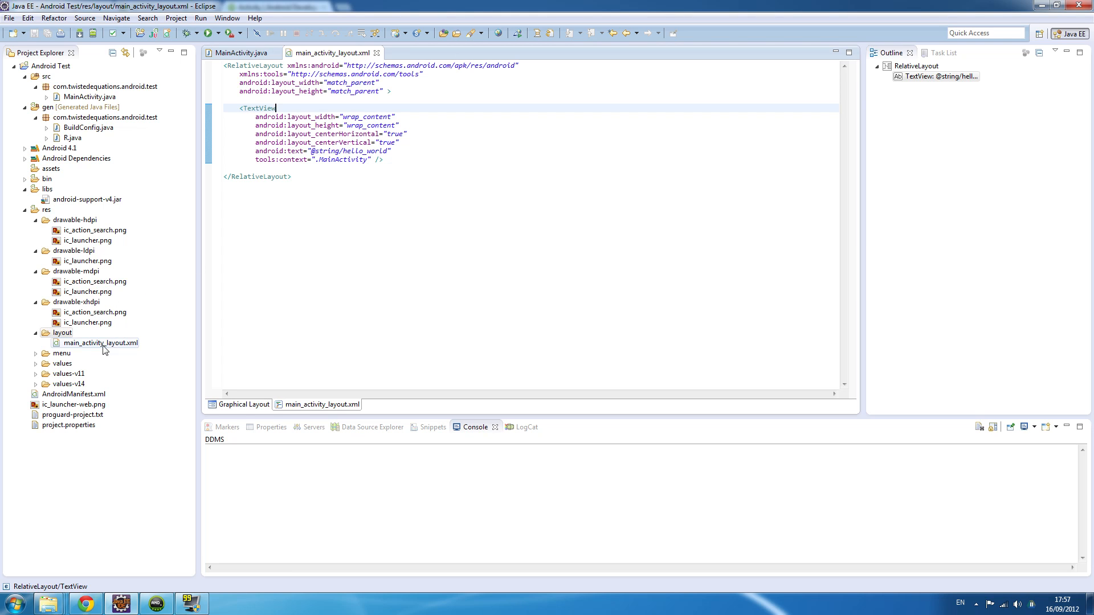
{"action": "left_click", "coordinate": [62, 364]}
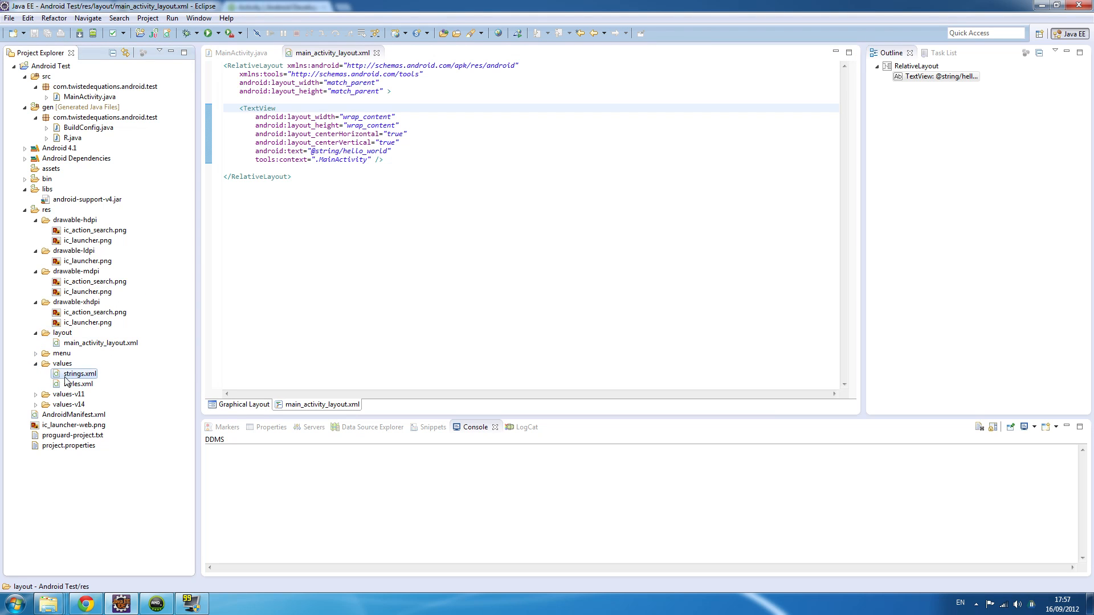
Open strings.xml and edit the hello_world string's value toward 'Hello Andoid'
{"action": "double_click", "coordinate": [79, 373]}
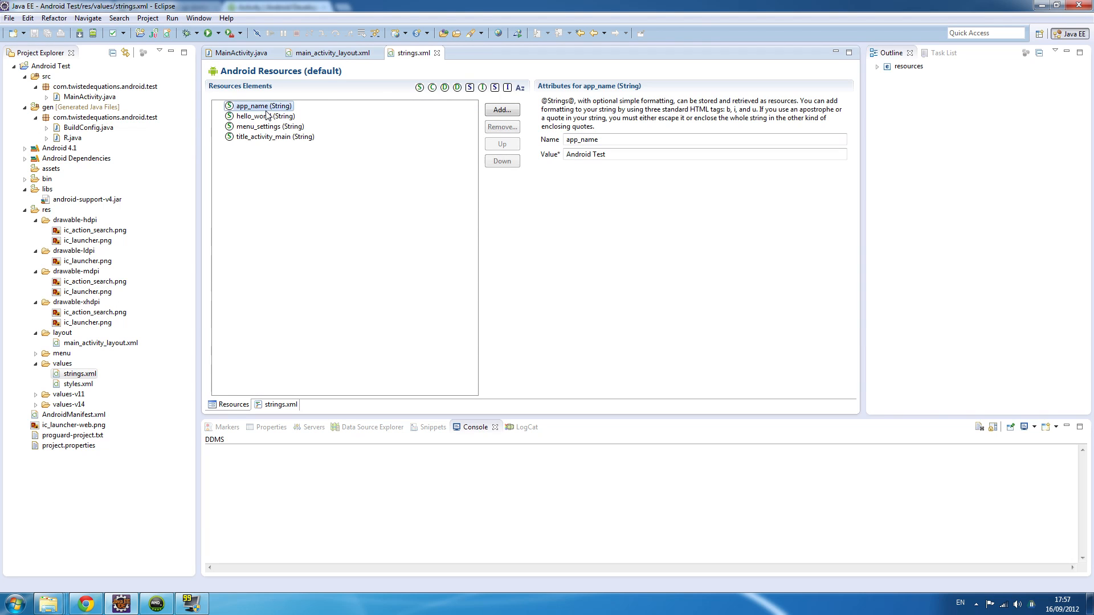
{"action": "left_click", "coordinate": [267, 116]}
{"action": "type", "text": "Hello And"}
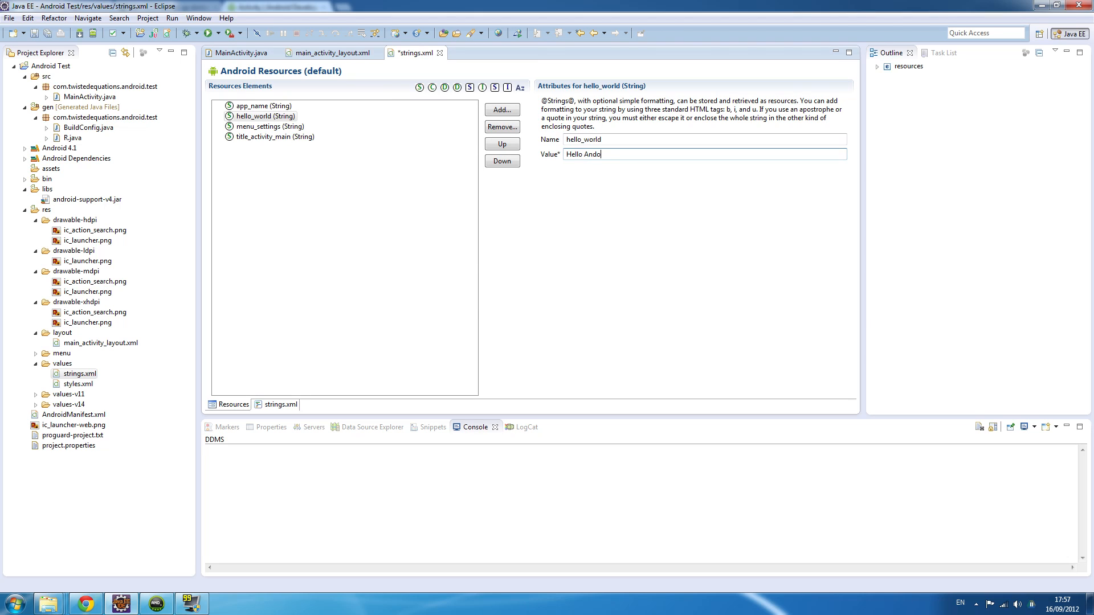
{"action": "type", "text": "o"}
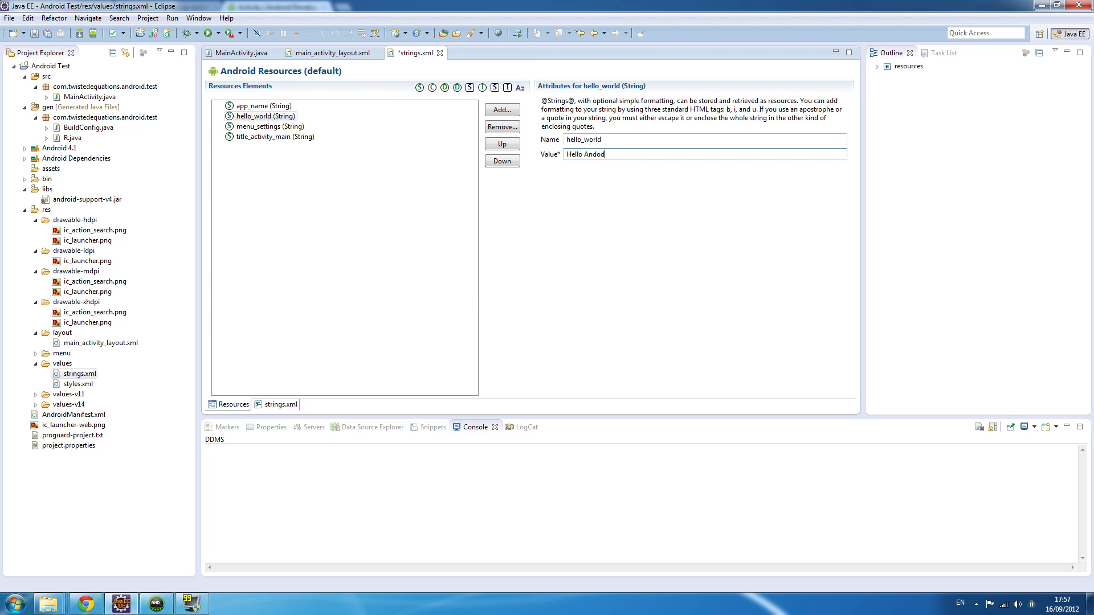
{"action": "mouse_move", "coordinate": [666, 301]}
{"action": "type", "text": "id"}
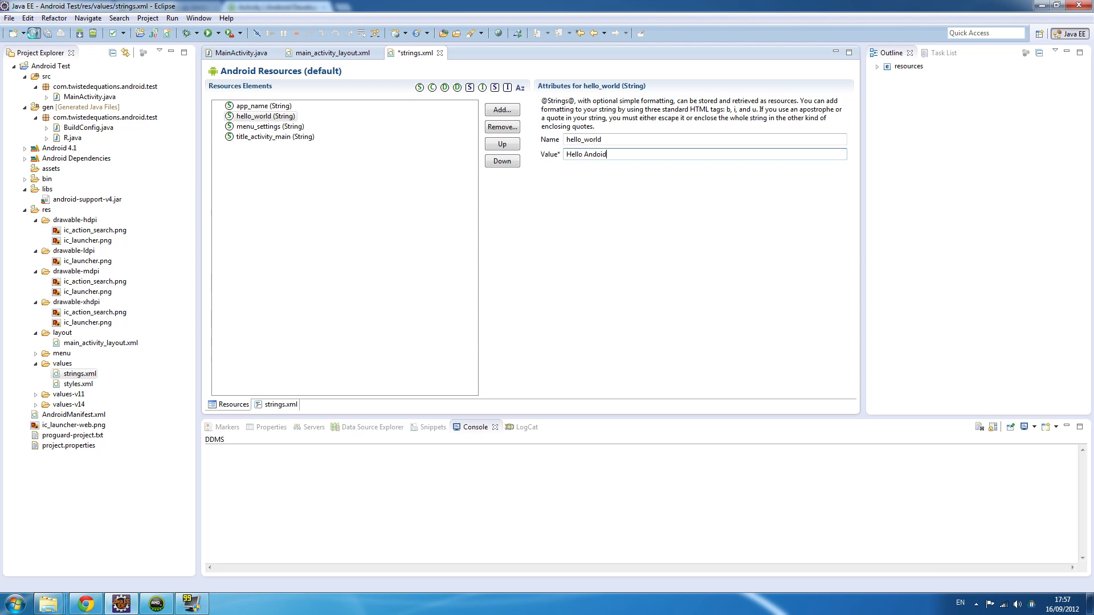
Save strings.xml and reopen main_activity_layout.xml so the preview shows 'Hello Andoid'
{"action": "left_click", "coordinate": [328, 52]}
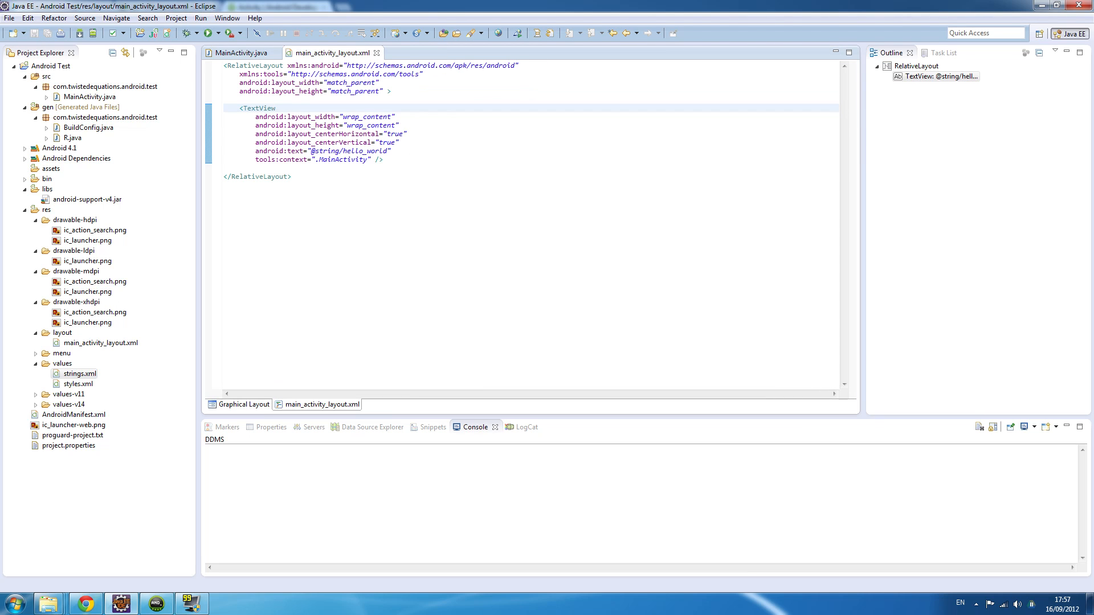
{"action": "left_click", "coordinate": [242, 404]}
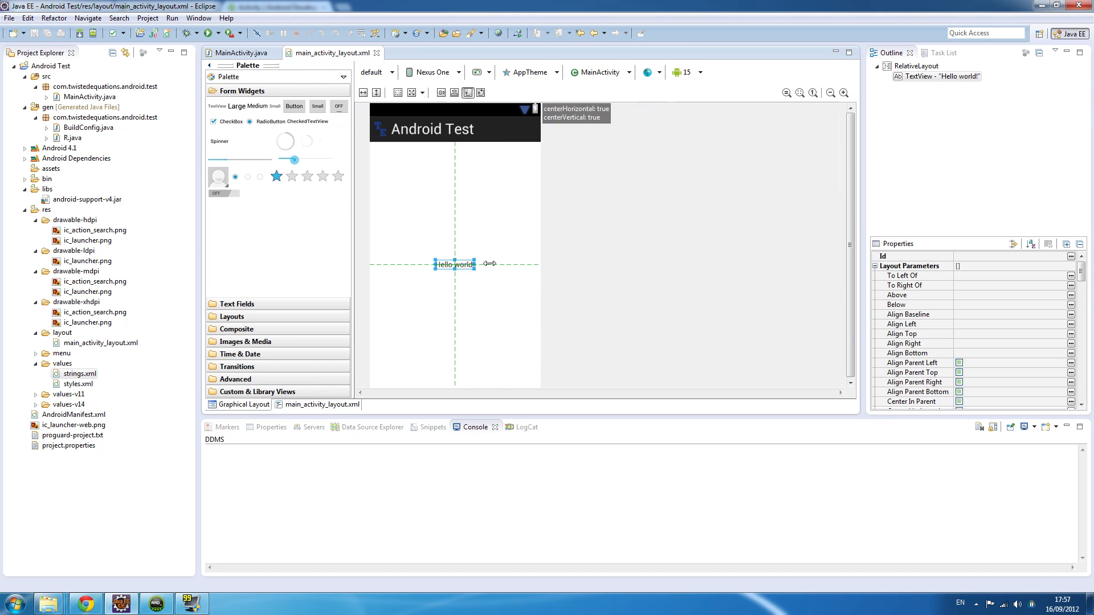
{"action": "mouse_move", "coordinate": [623, 258]}
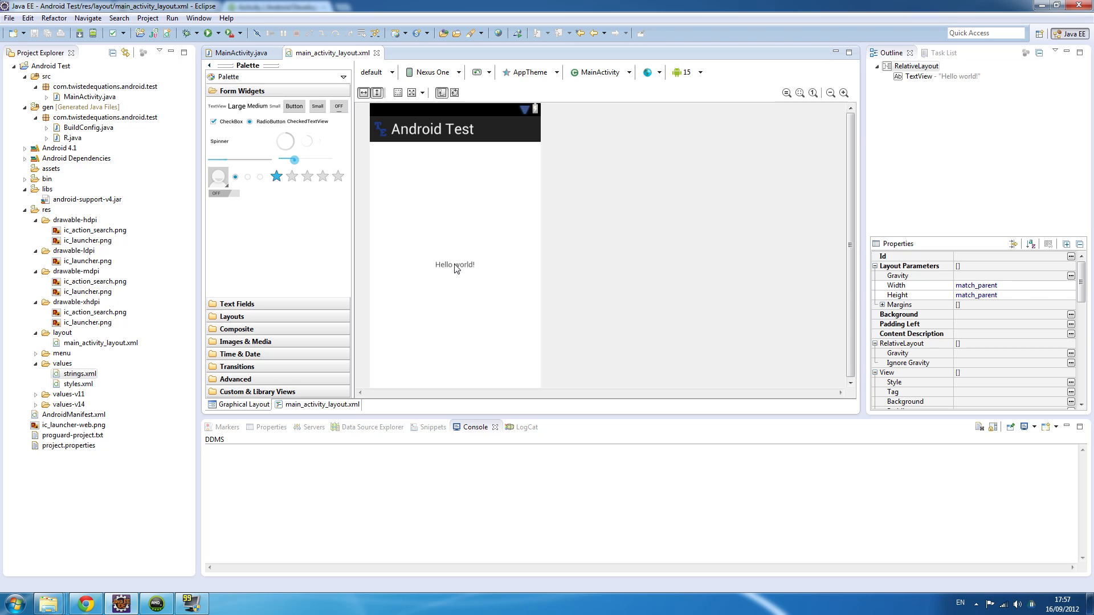
{"action": "left_click", "coordinate": [52, 66]}
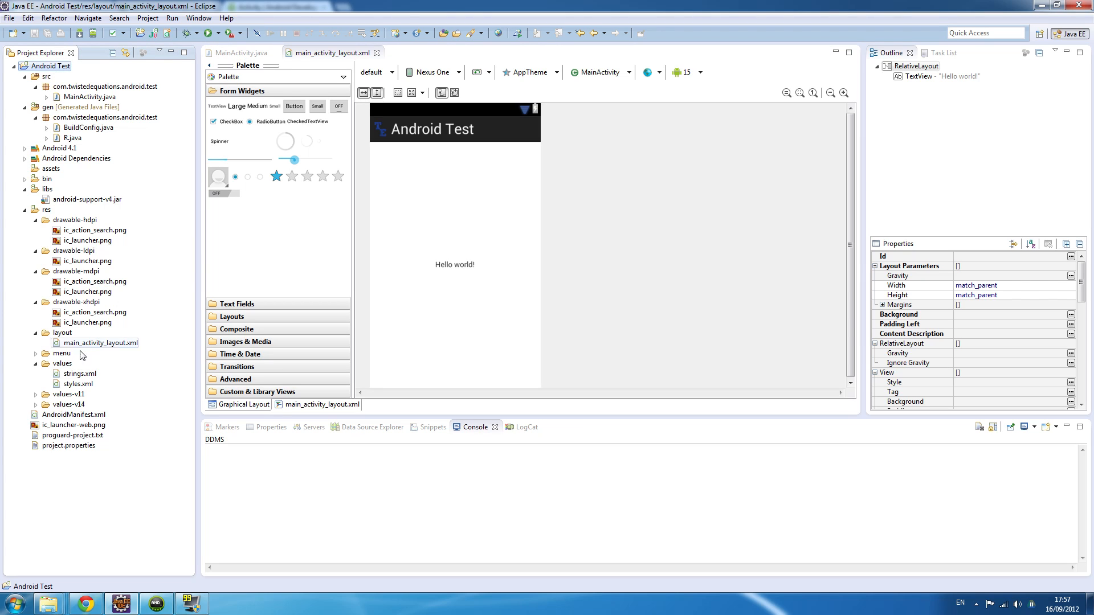
{"action": "left_click", "coordinate": [241, 53]}
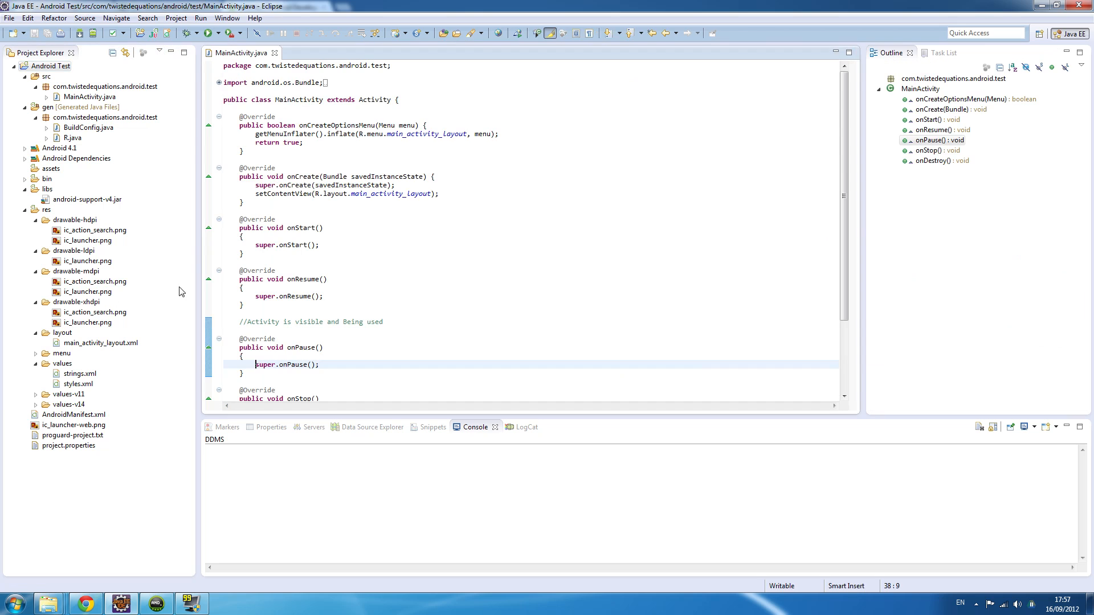
{"action": "double_click", "coordinate": [100, 342]}
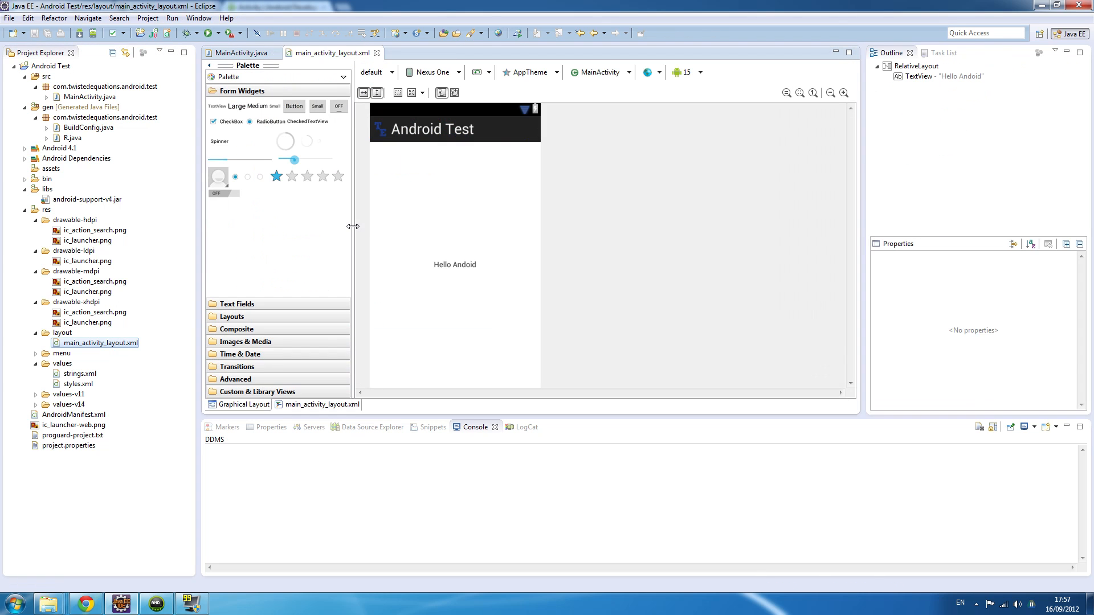
{"action": "left_click", "coordinate": [454, 264]}
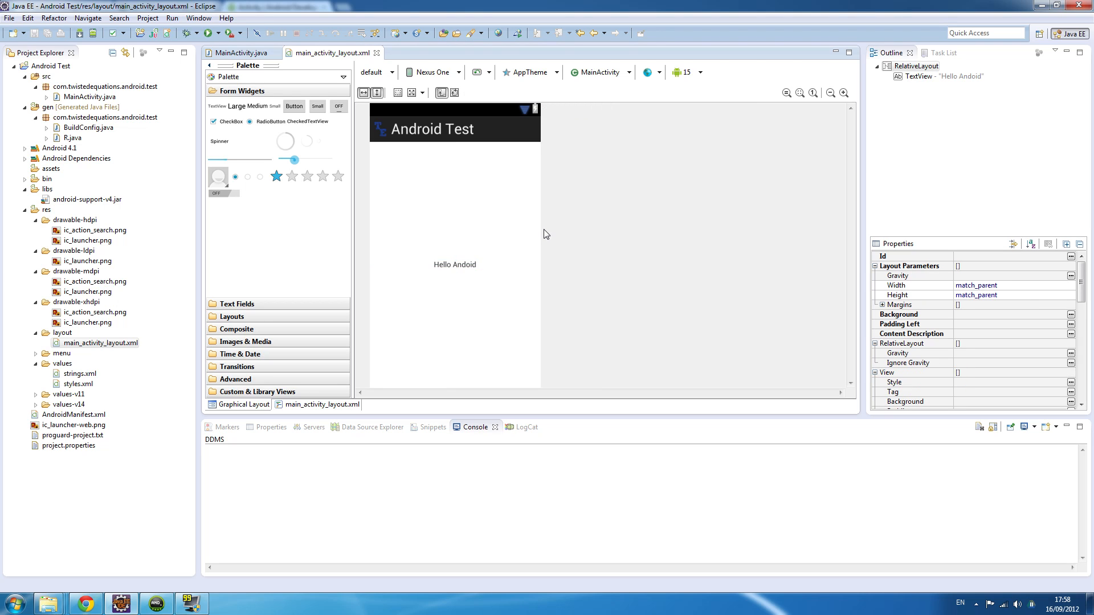
{"action": "mouse_move", "coordinate": [294, 106]}
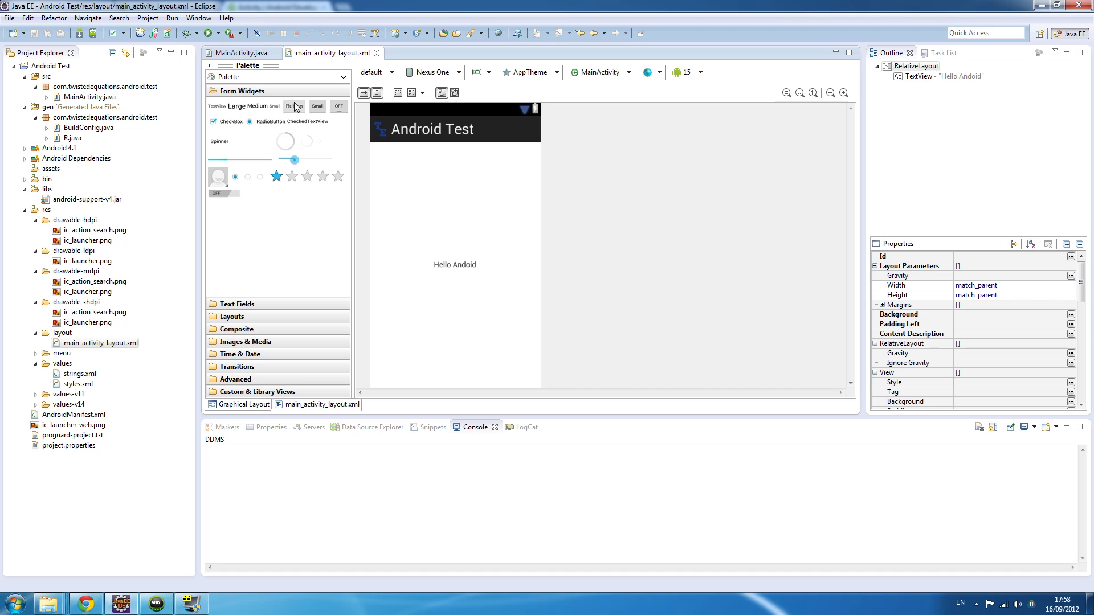
Drag a Button from Form Widgets beneath the 'Hello Andoid' TextView
{"action": "left_click_drag", "start_coordinate": [294, 106], "coordinate": [358, 229]}
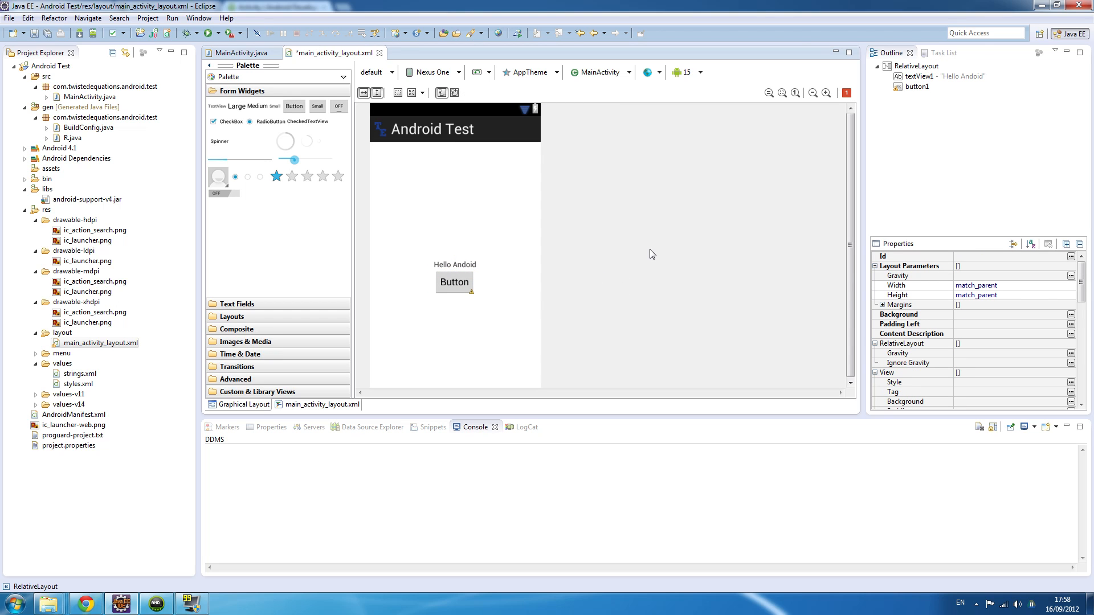
Change the RelativeLayout root in Outline to LinearLayout (Vertical) via Change Layout
{"action": "right_click", "coordinate": [914, 66]}
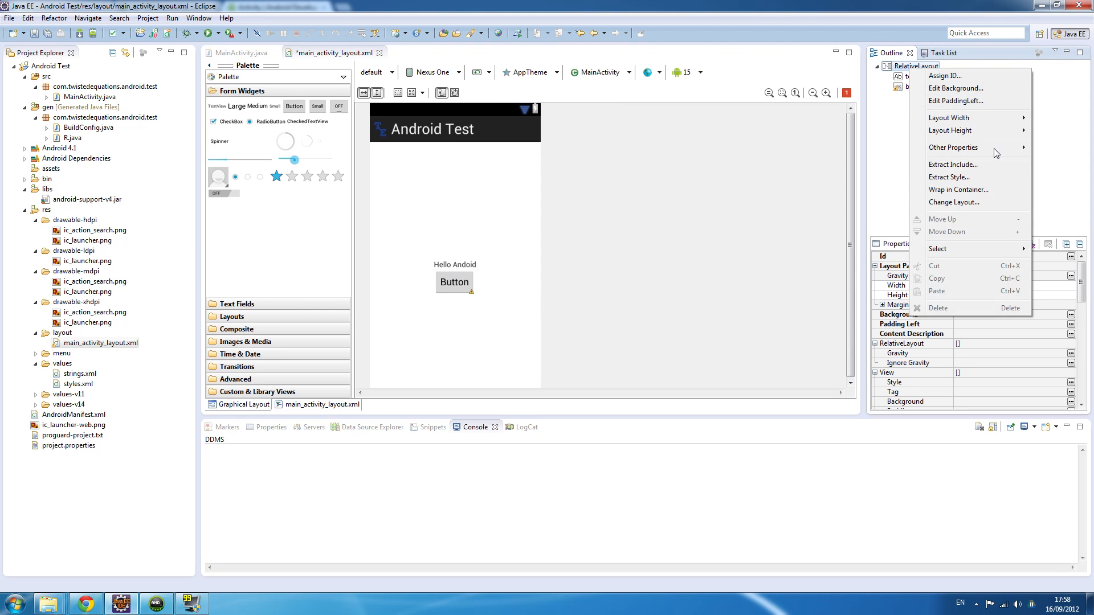
{"action": "left_click", "coordinate": [953, 202]}
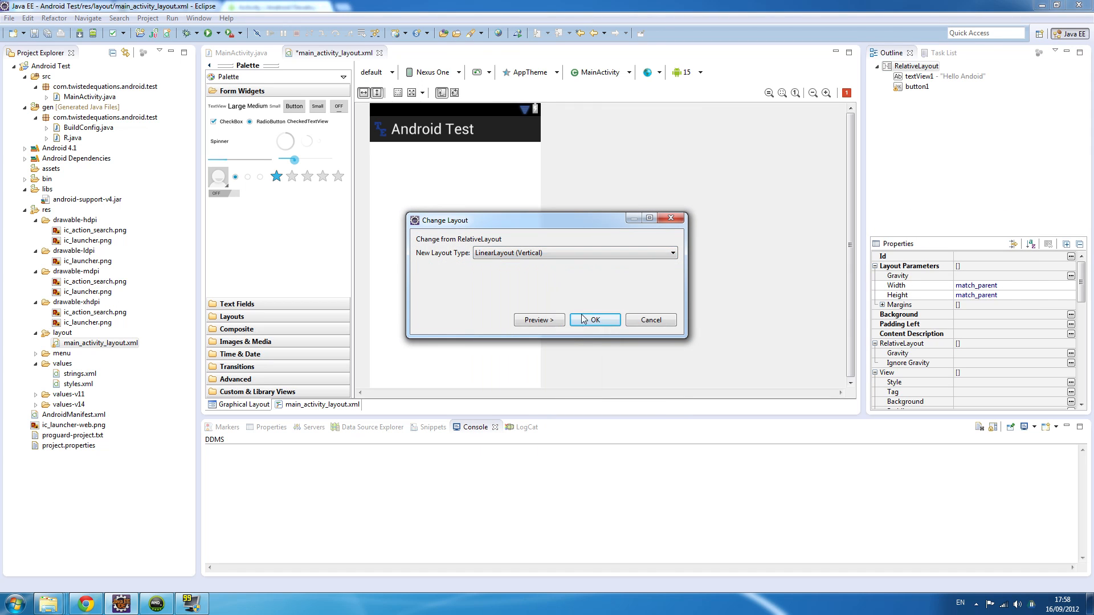
{"action": "left_click", "coordinate": [594, 320]}
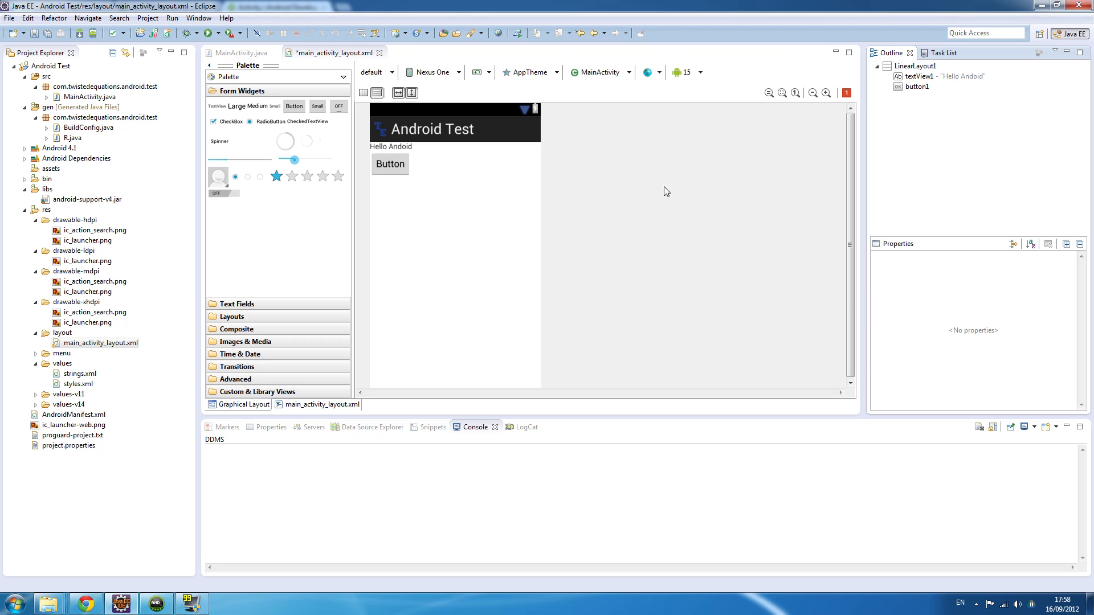
{"action": "mouse_move", "coordinate": [706, 184]}
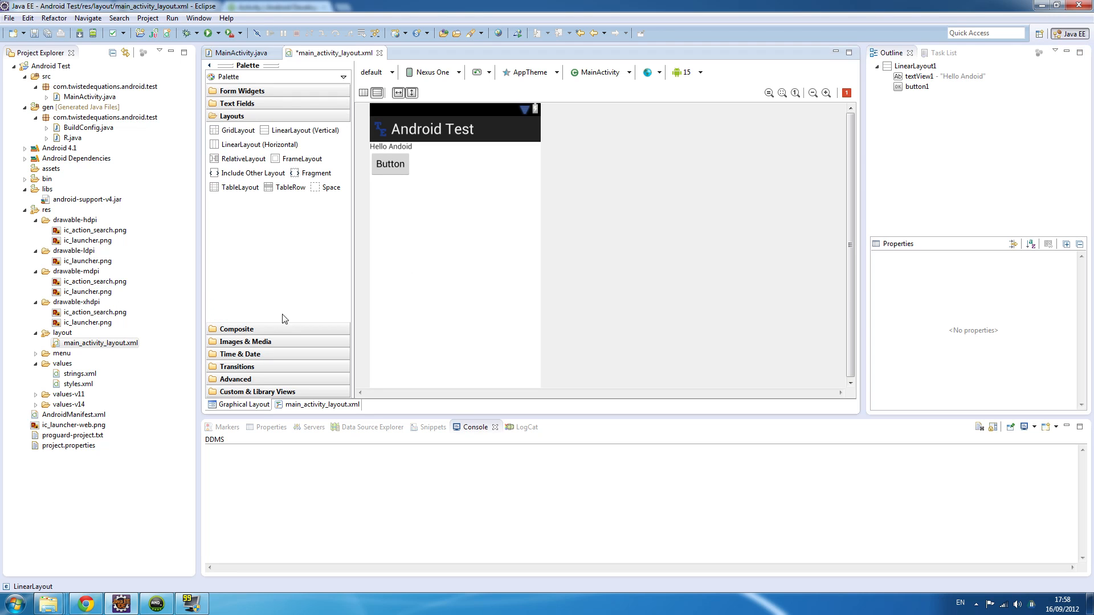
{"action": "mouse_move", "coordinate": [252, 173]}
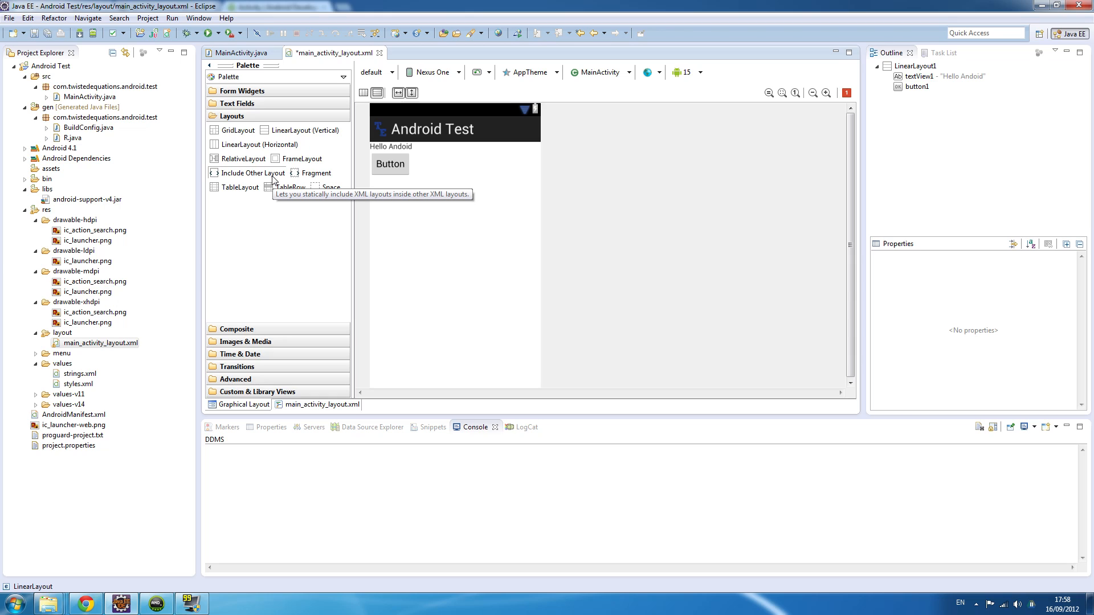